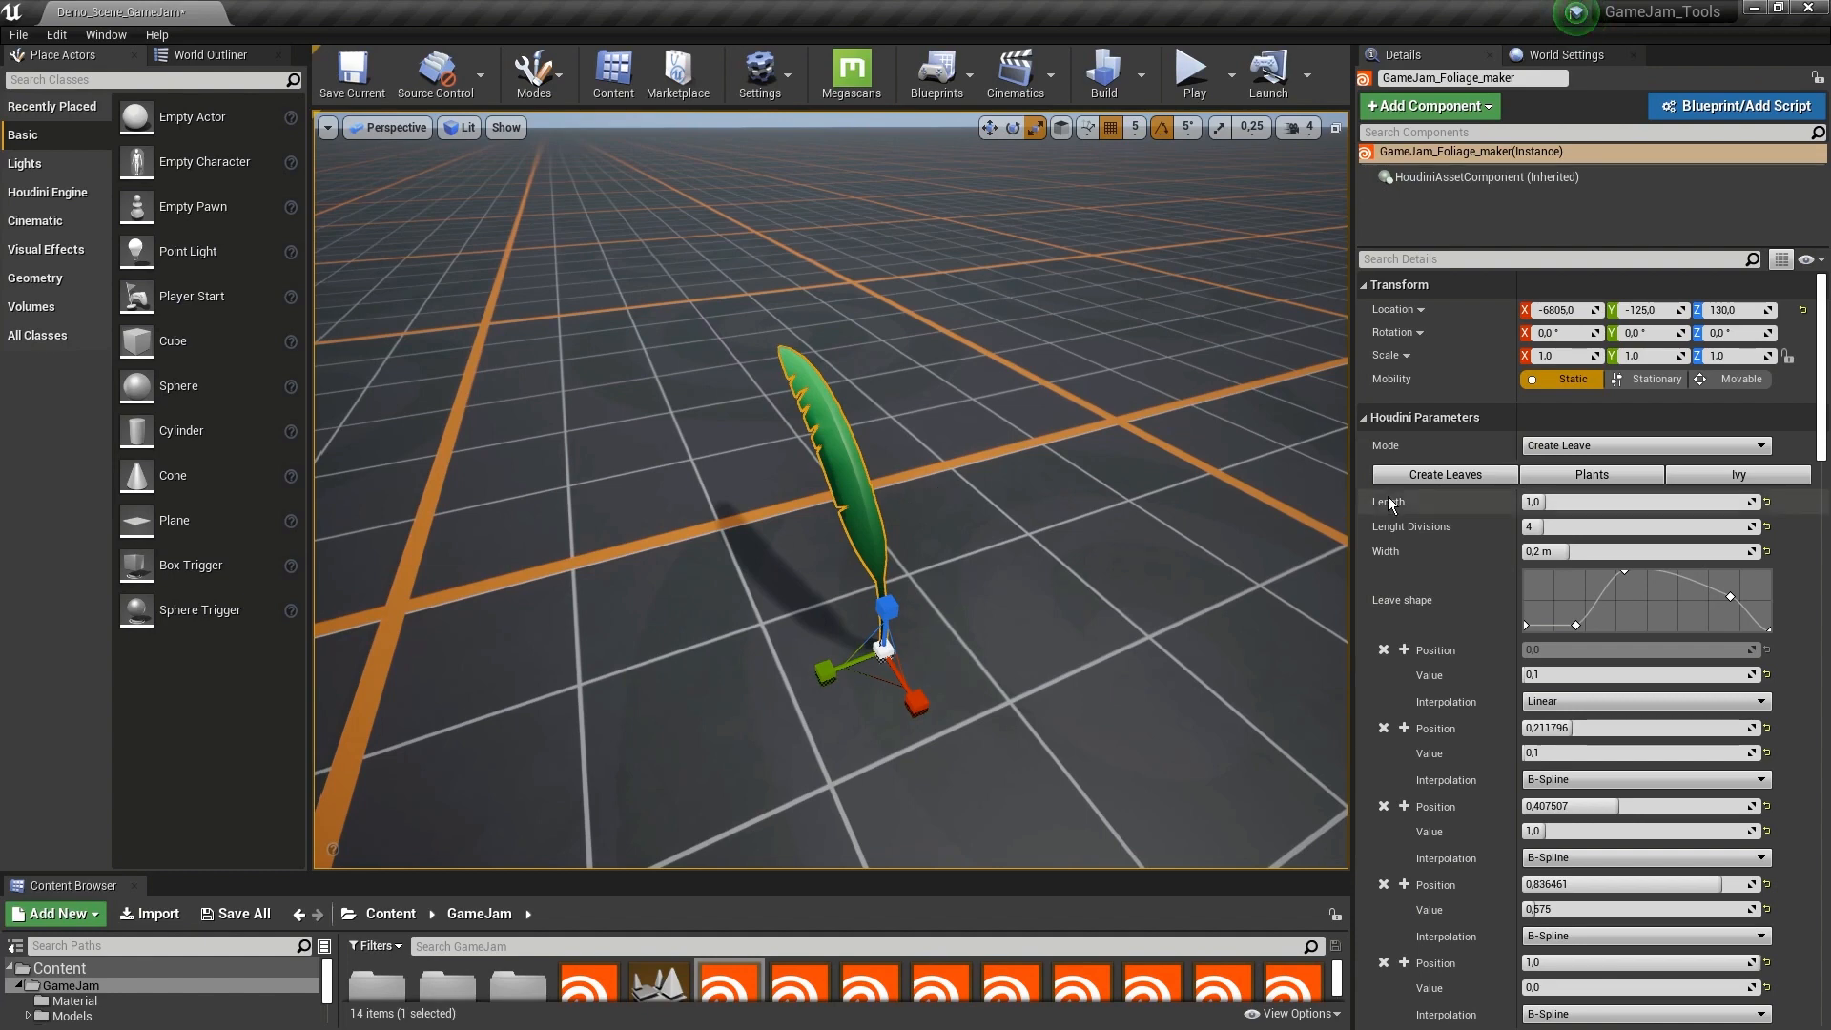
- Set leaf Length 1.478 and Width 0.435, round the Leave shape curve and soften the Bend x/y axis
scroll(down, 3)
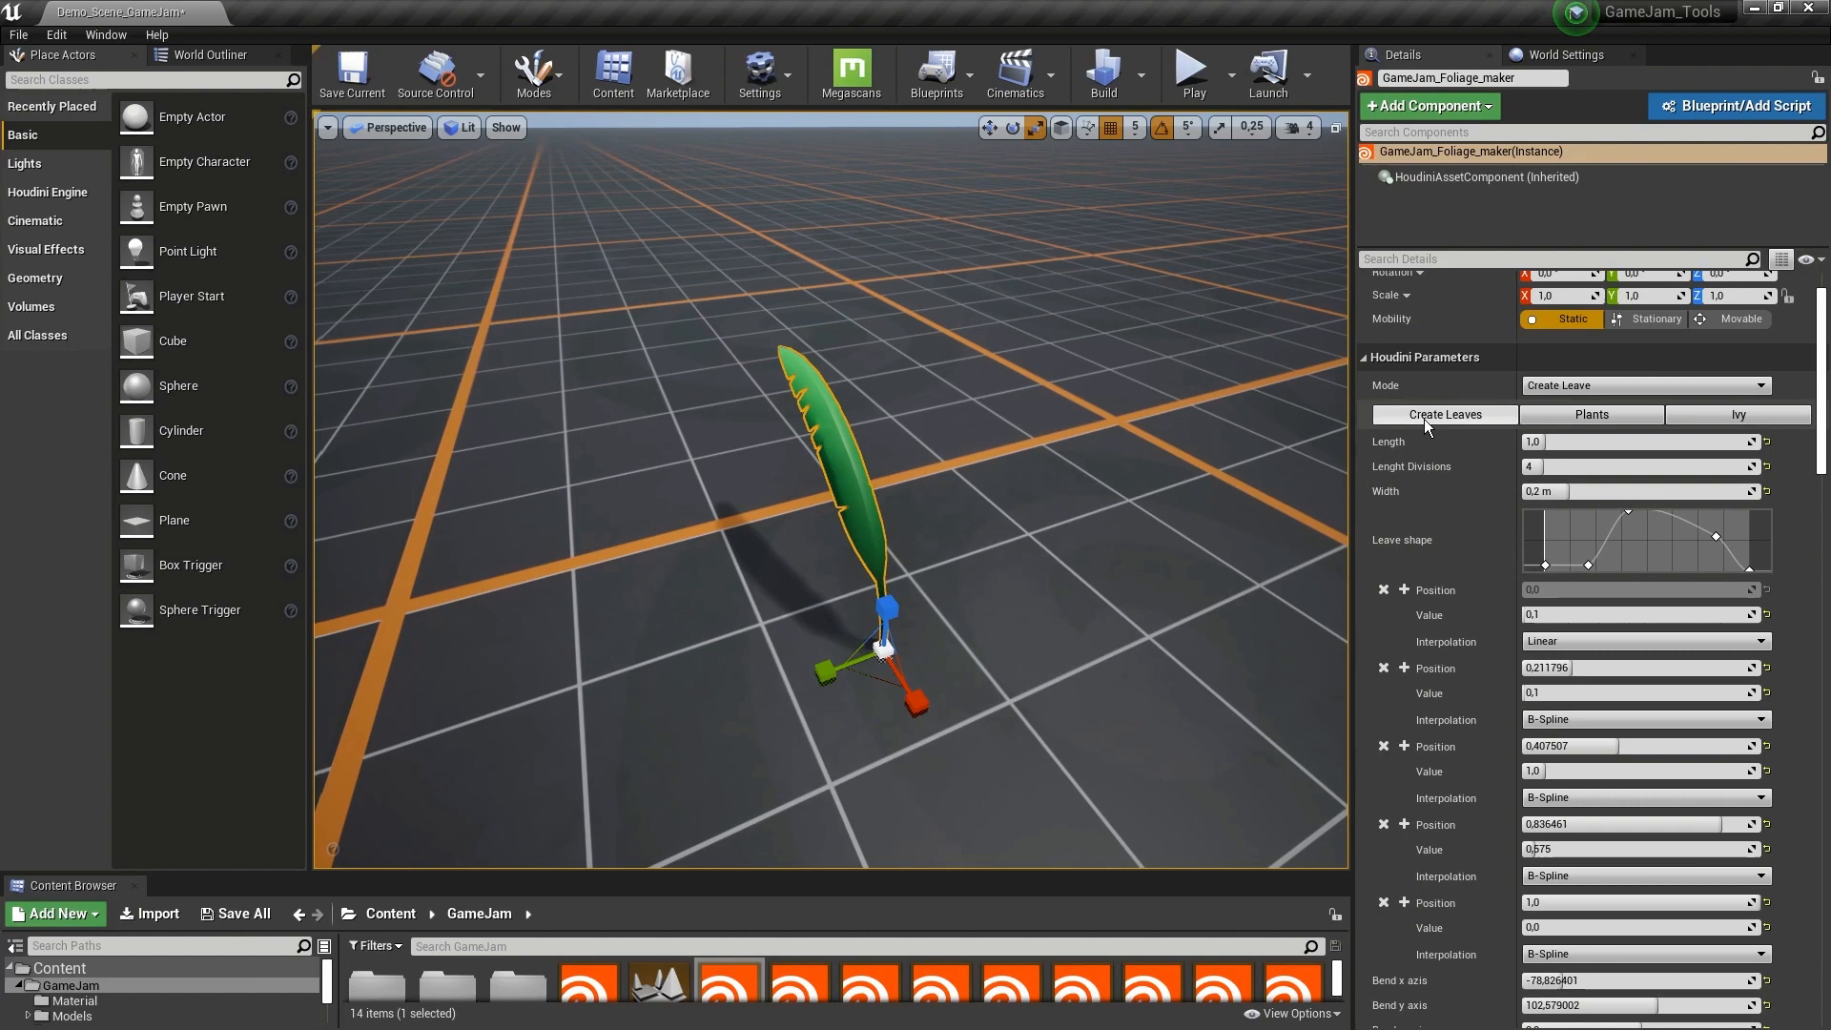
mouse_move(1396, 454)
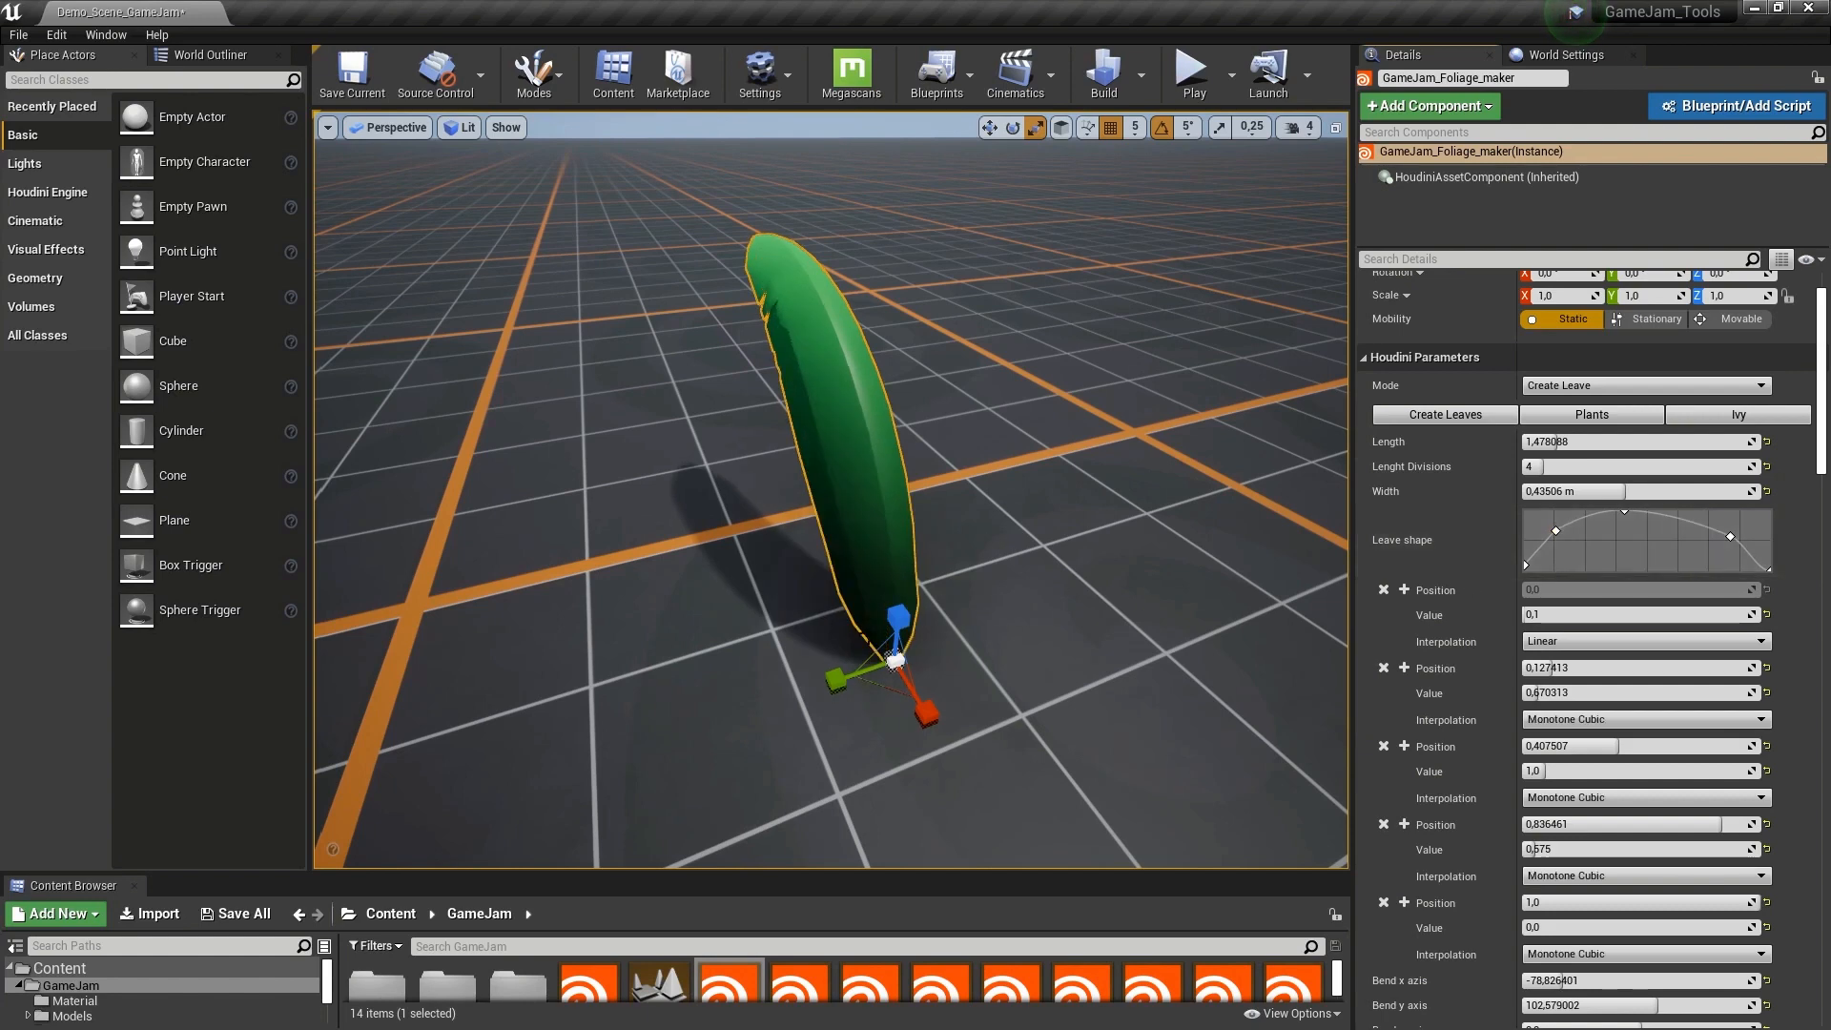
scroll(up, 3)
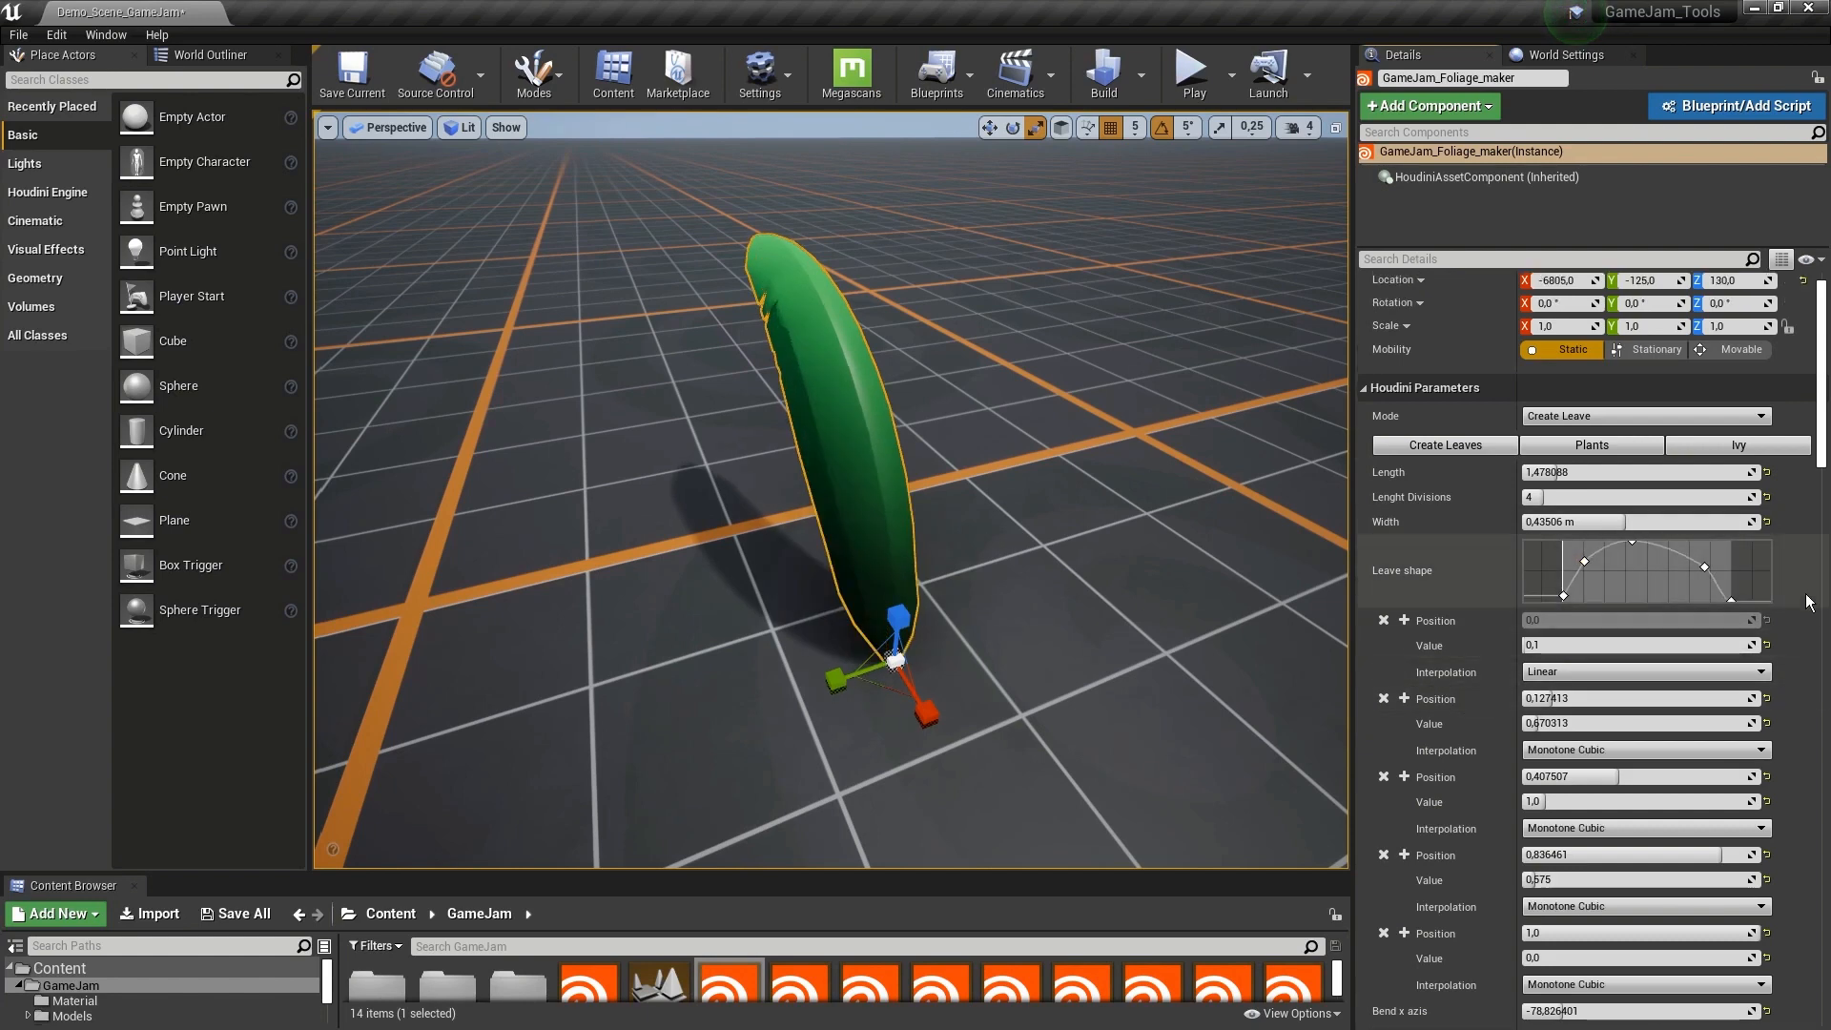
scroll(down, 3)
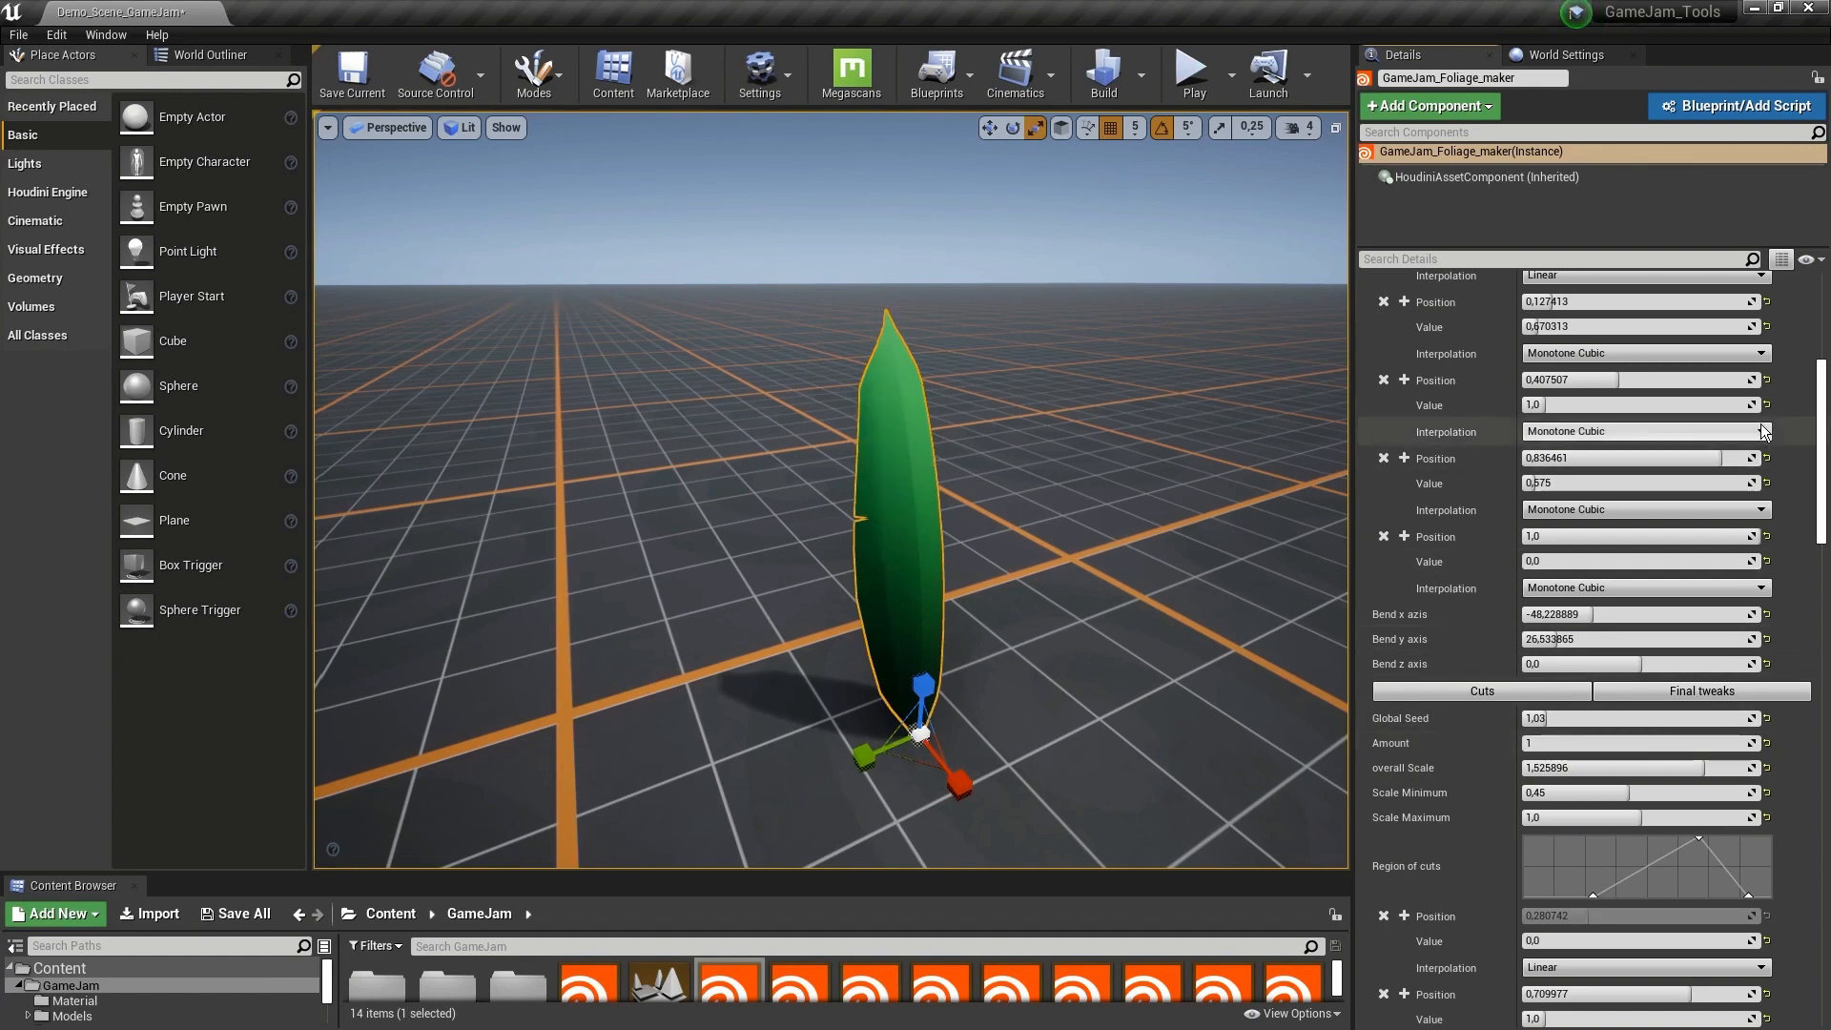
- Review polyreduce and ramp colour in Final tweaks, then set the tool Mode to Plants
click(1703, 688)
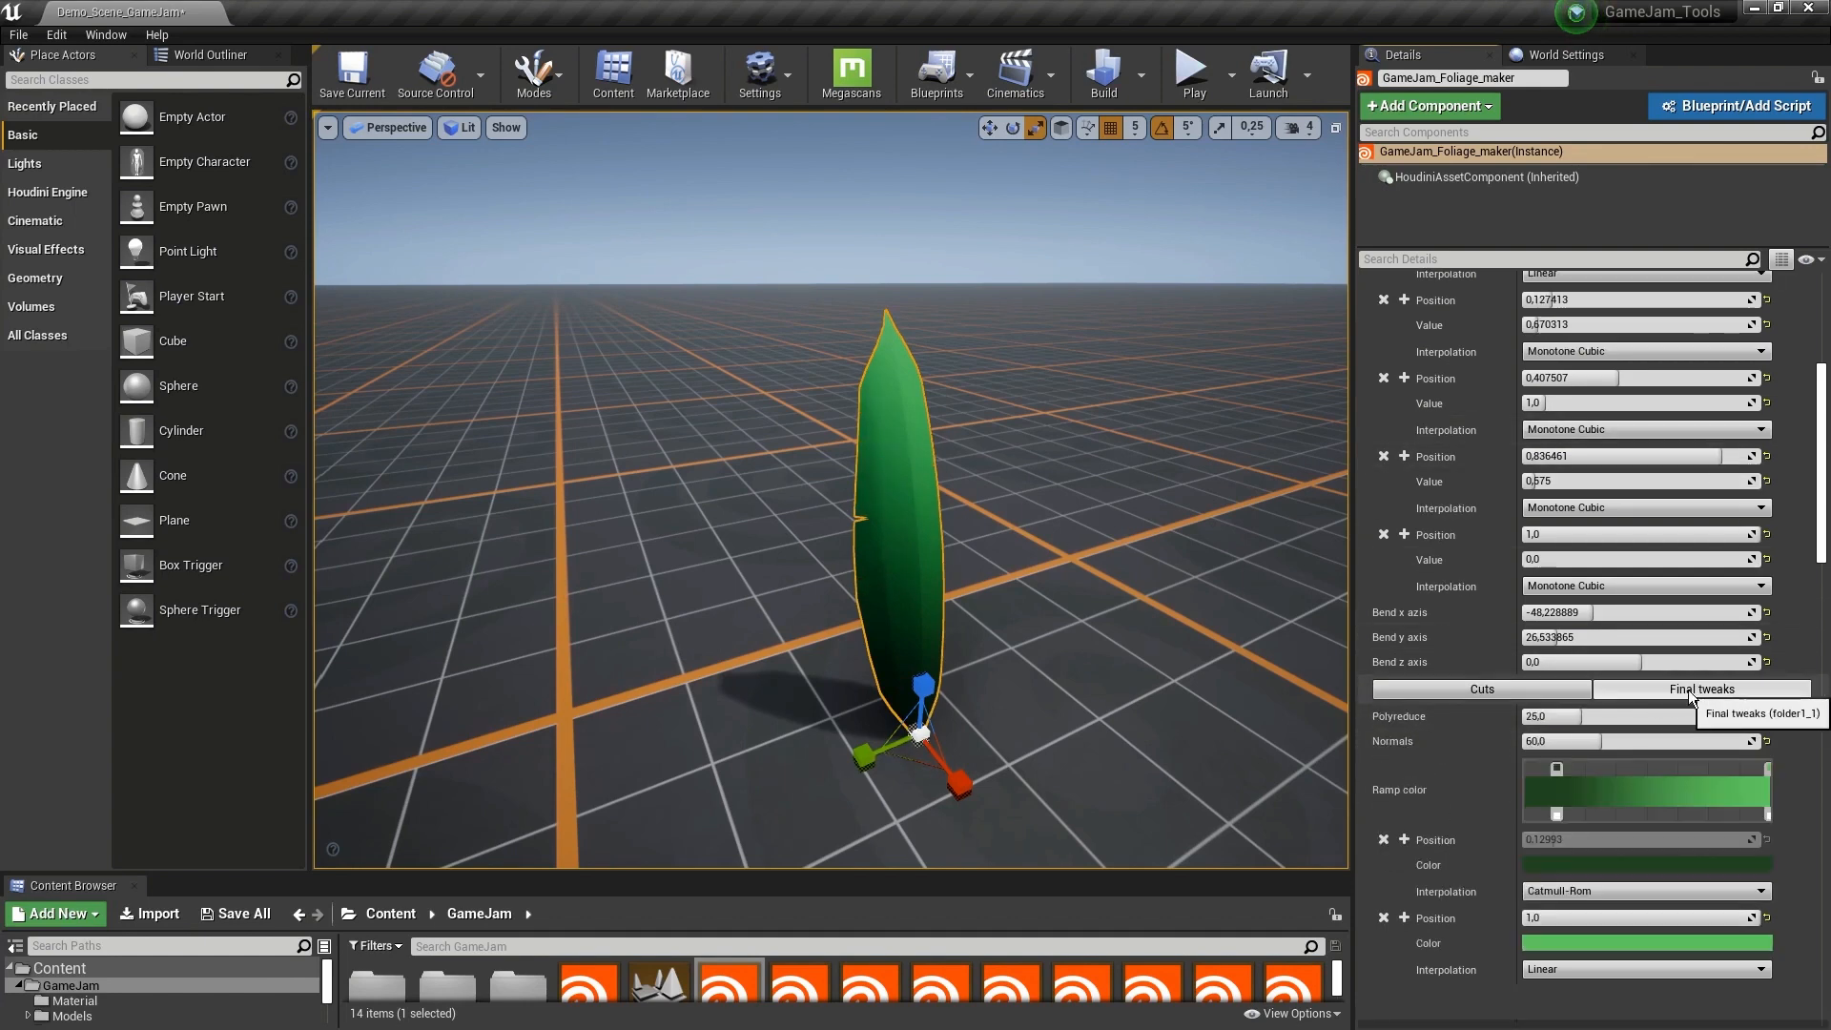
mouse_move(1558, 769)
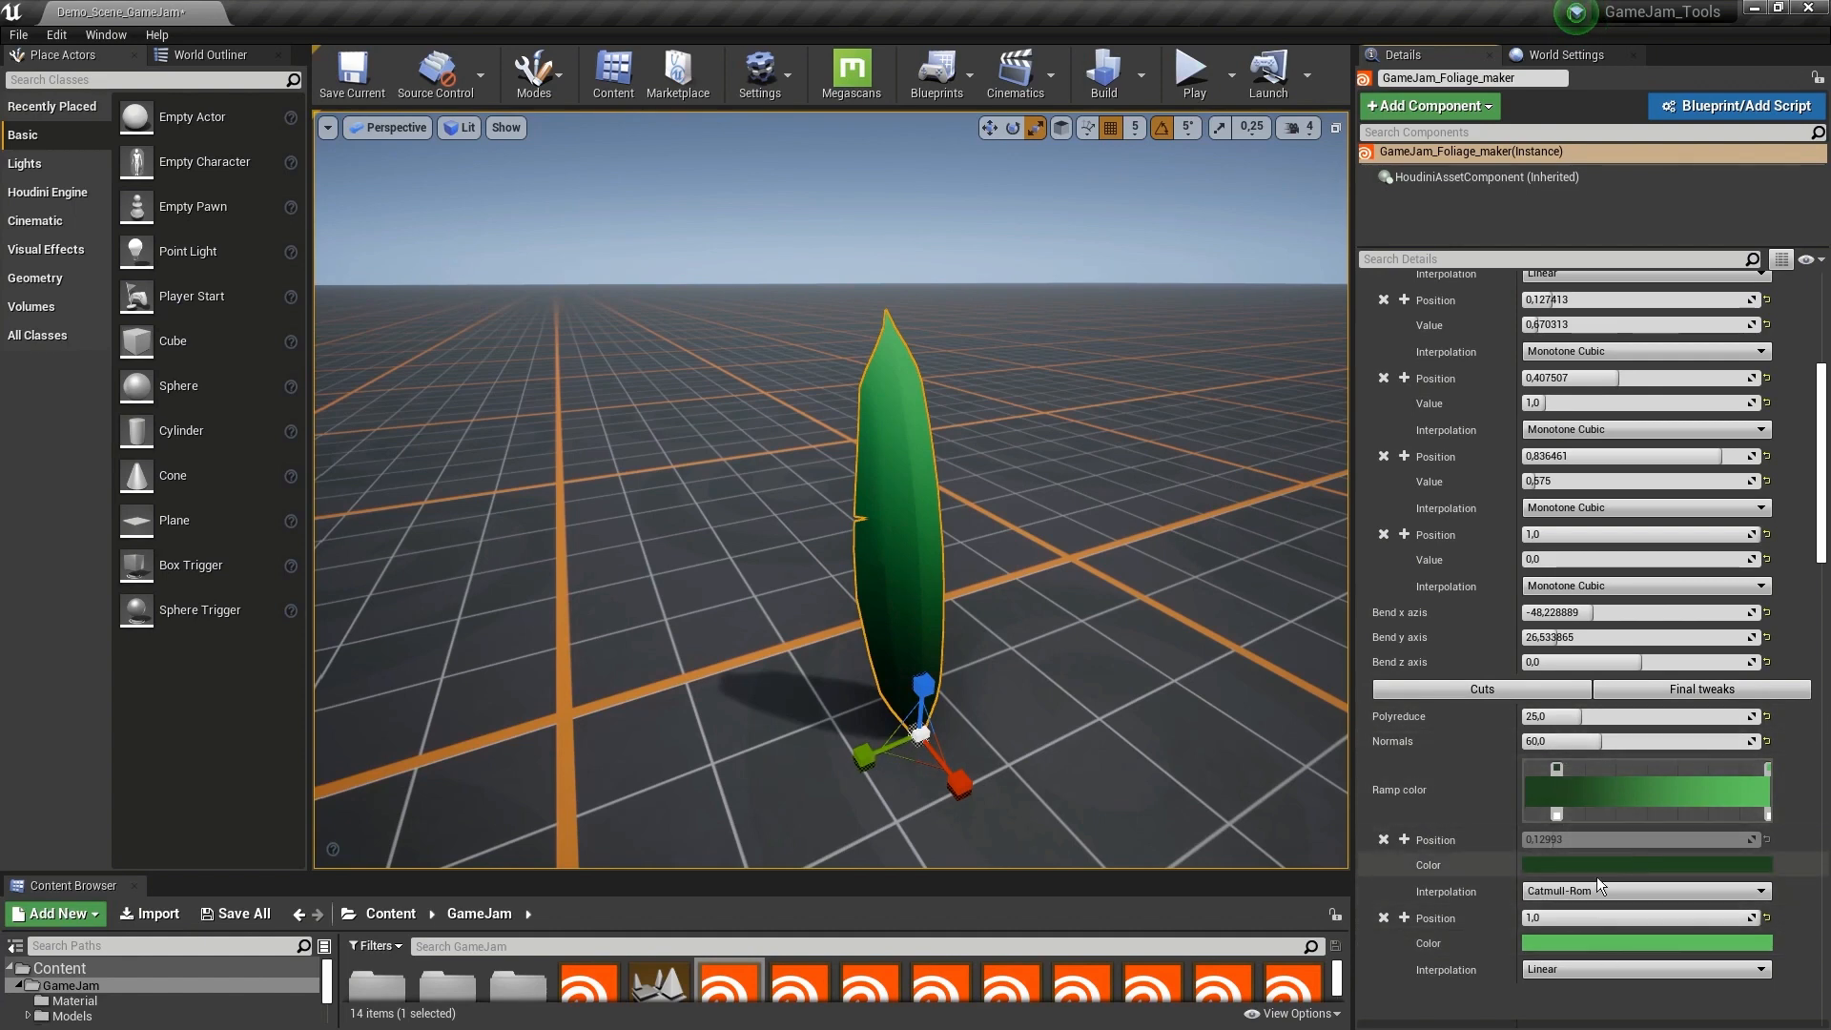
scroll(up, 3)
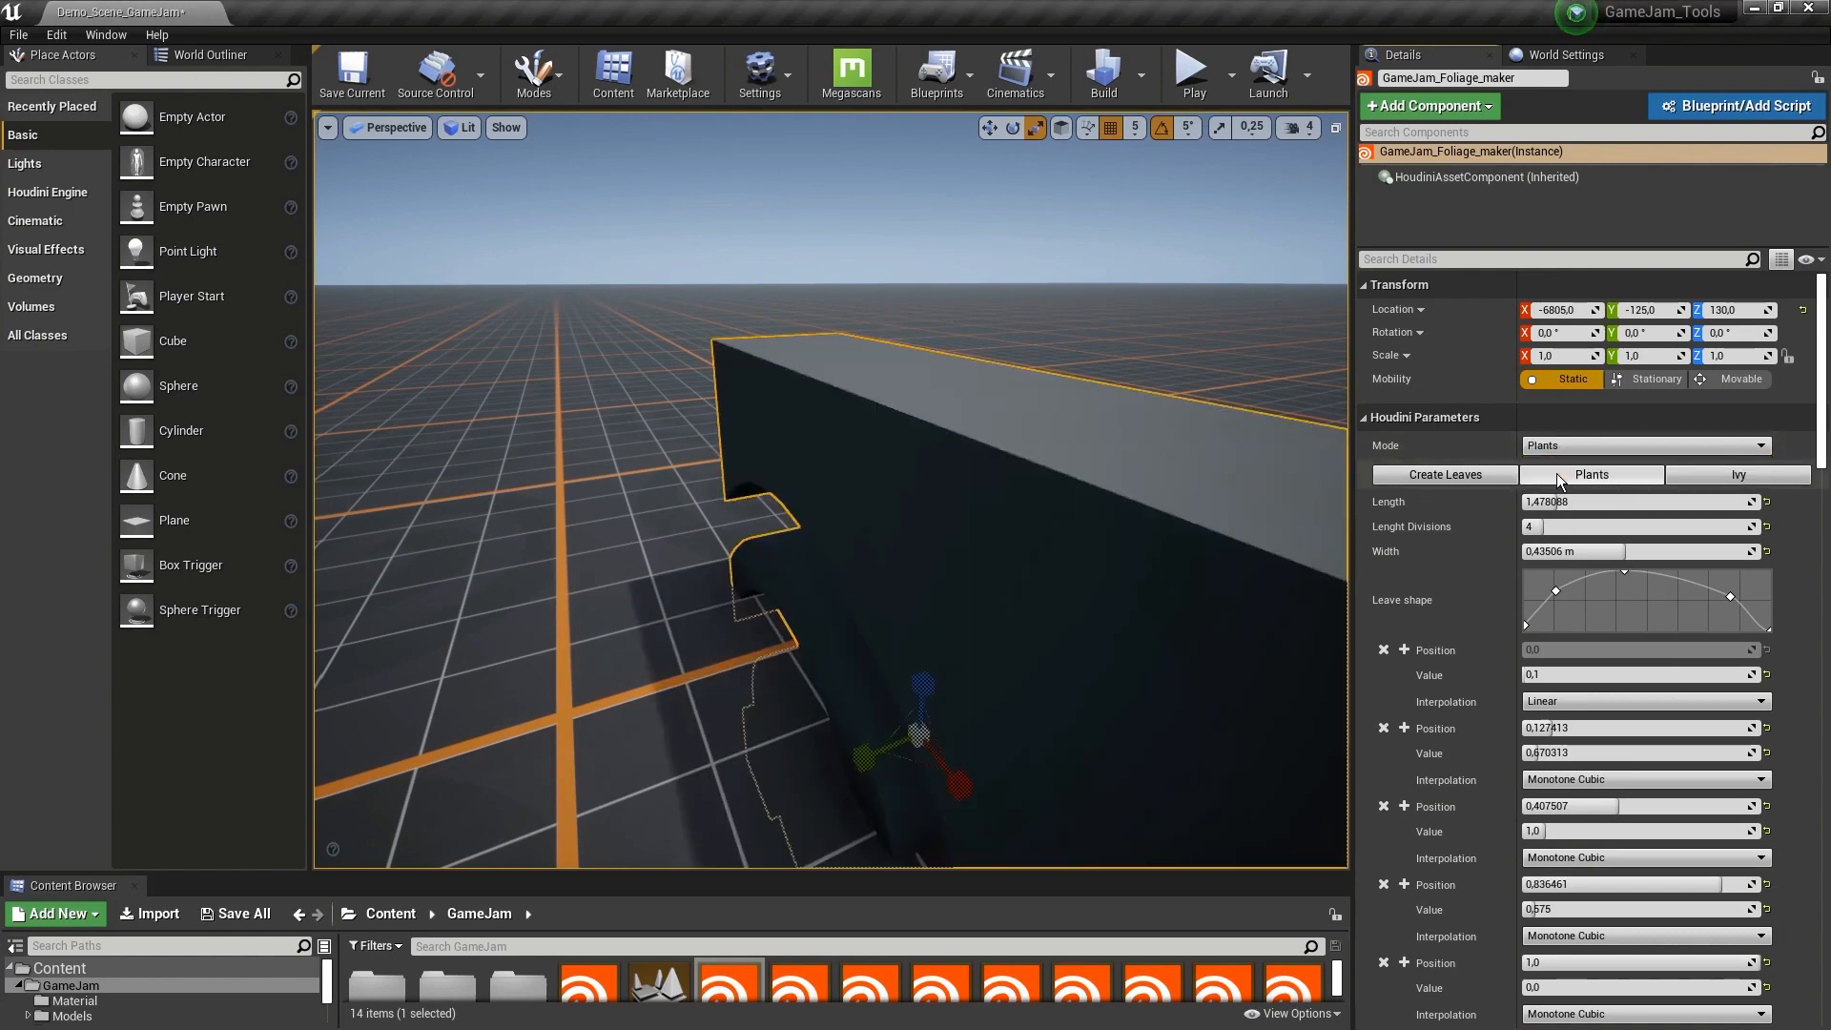
- Add Plant1 cluster with 7 leaves, rotate 109, scale 0.44, and Plant2 with position up 0.466
click(1591, 475)
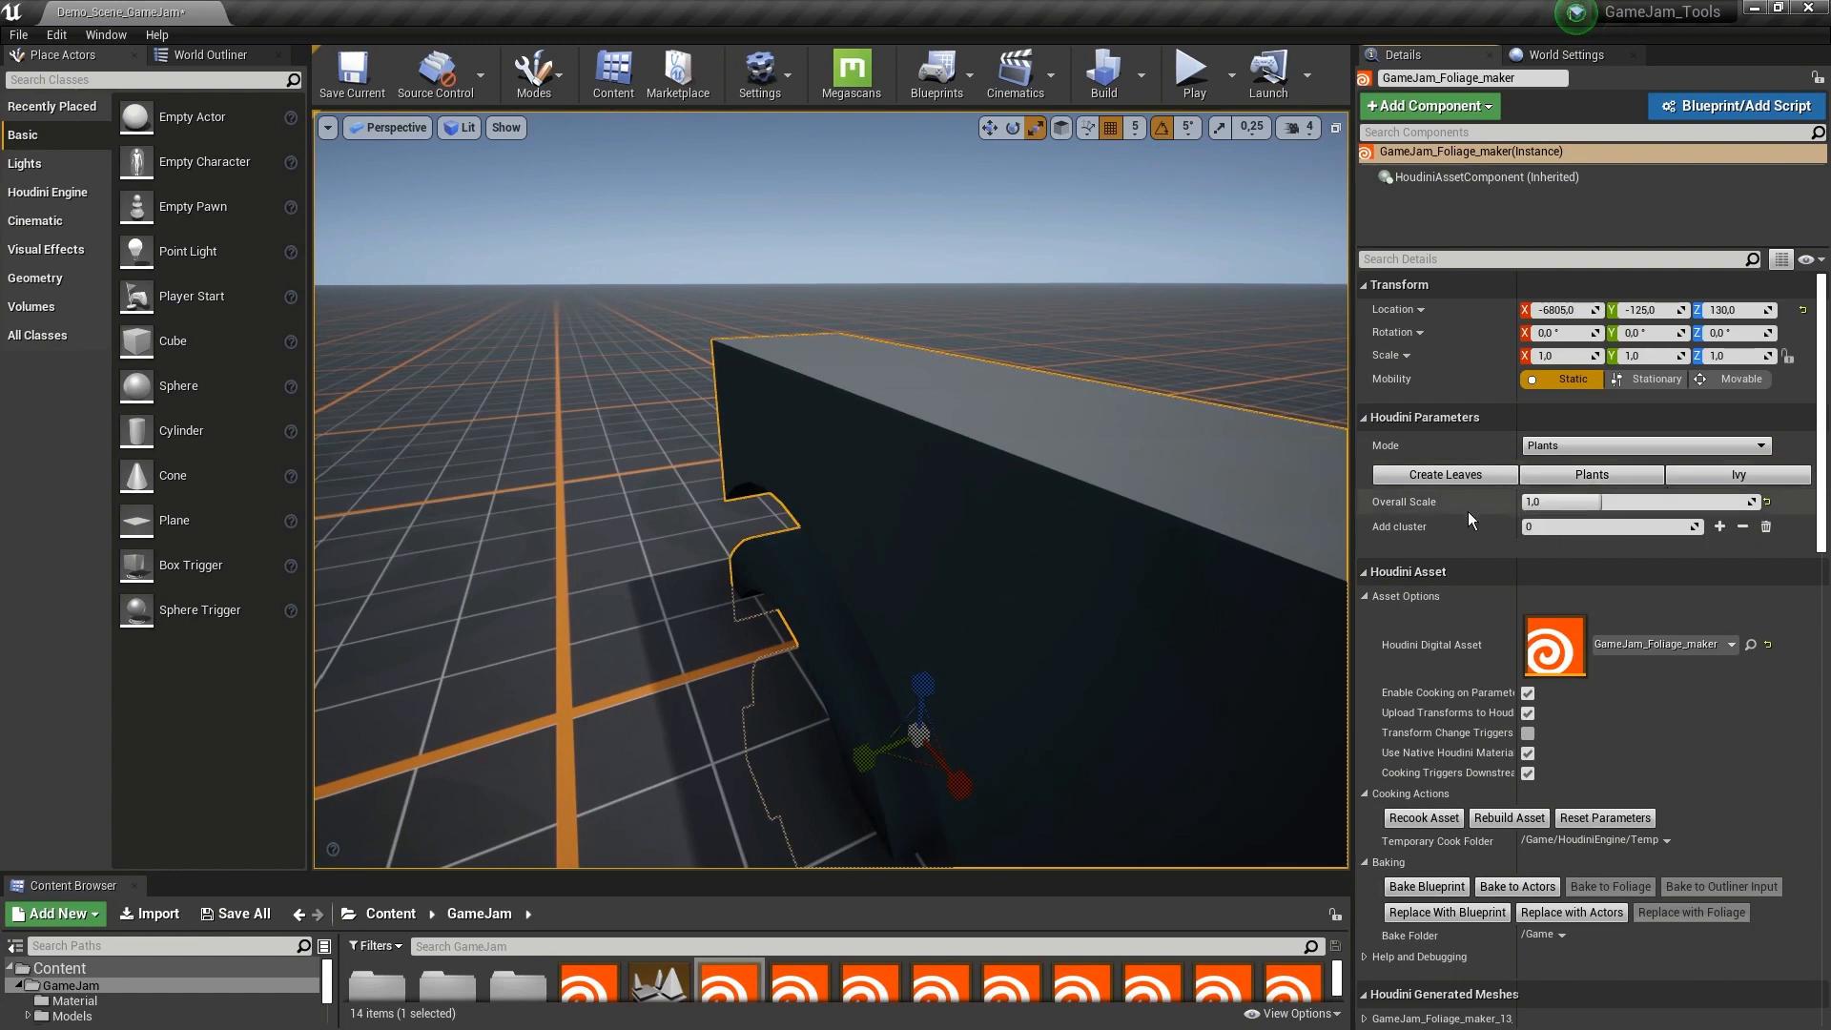
mouse_move(1609, 527)
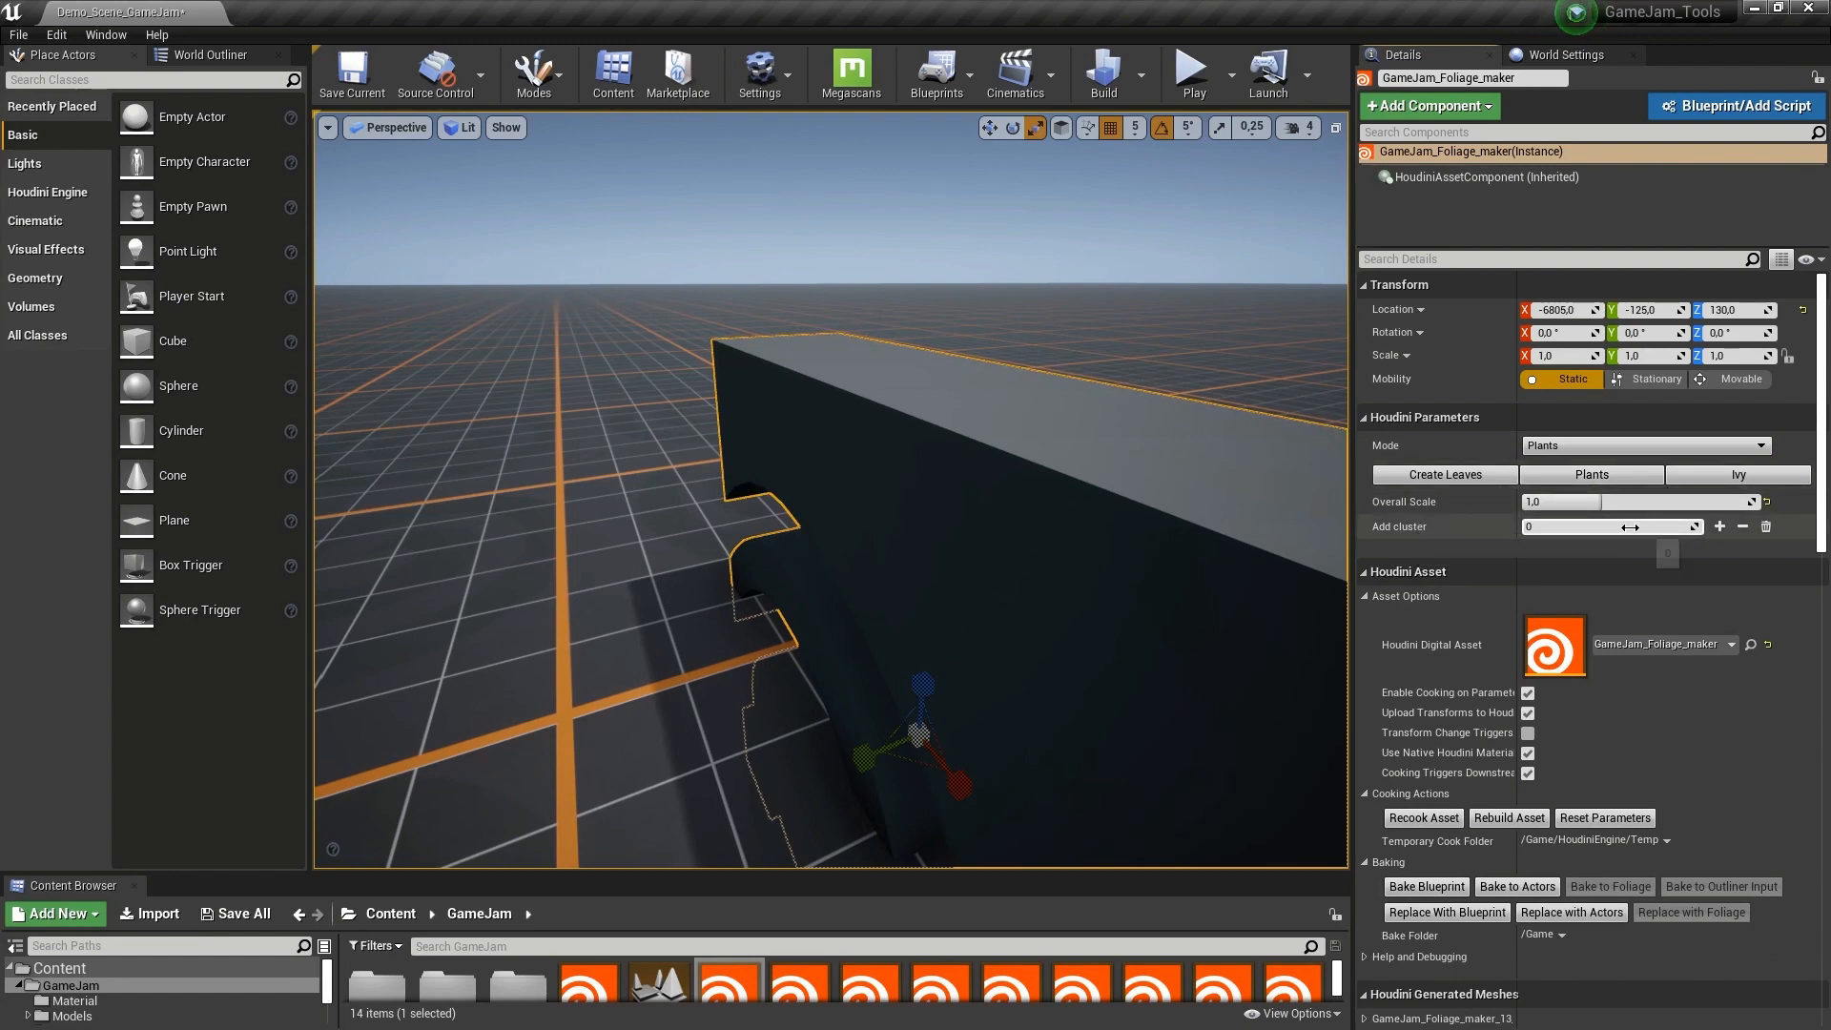
click(1719, 527)
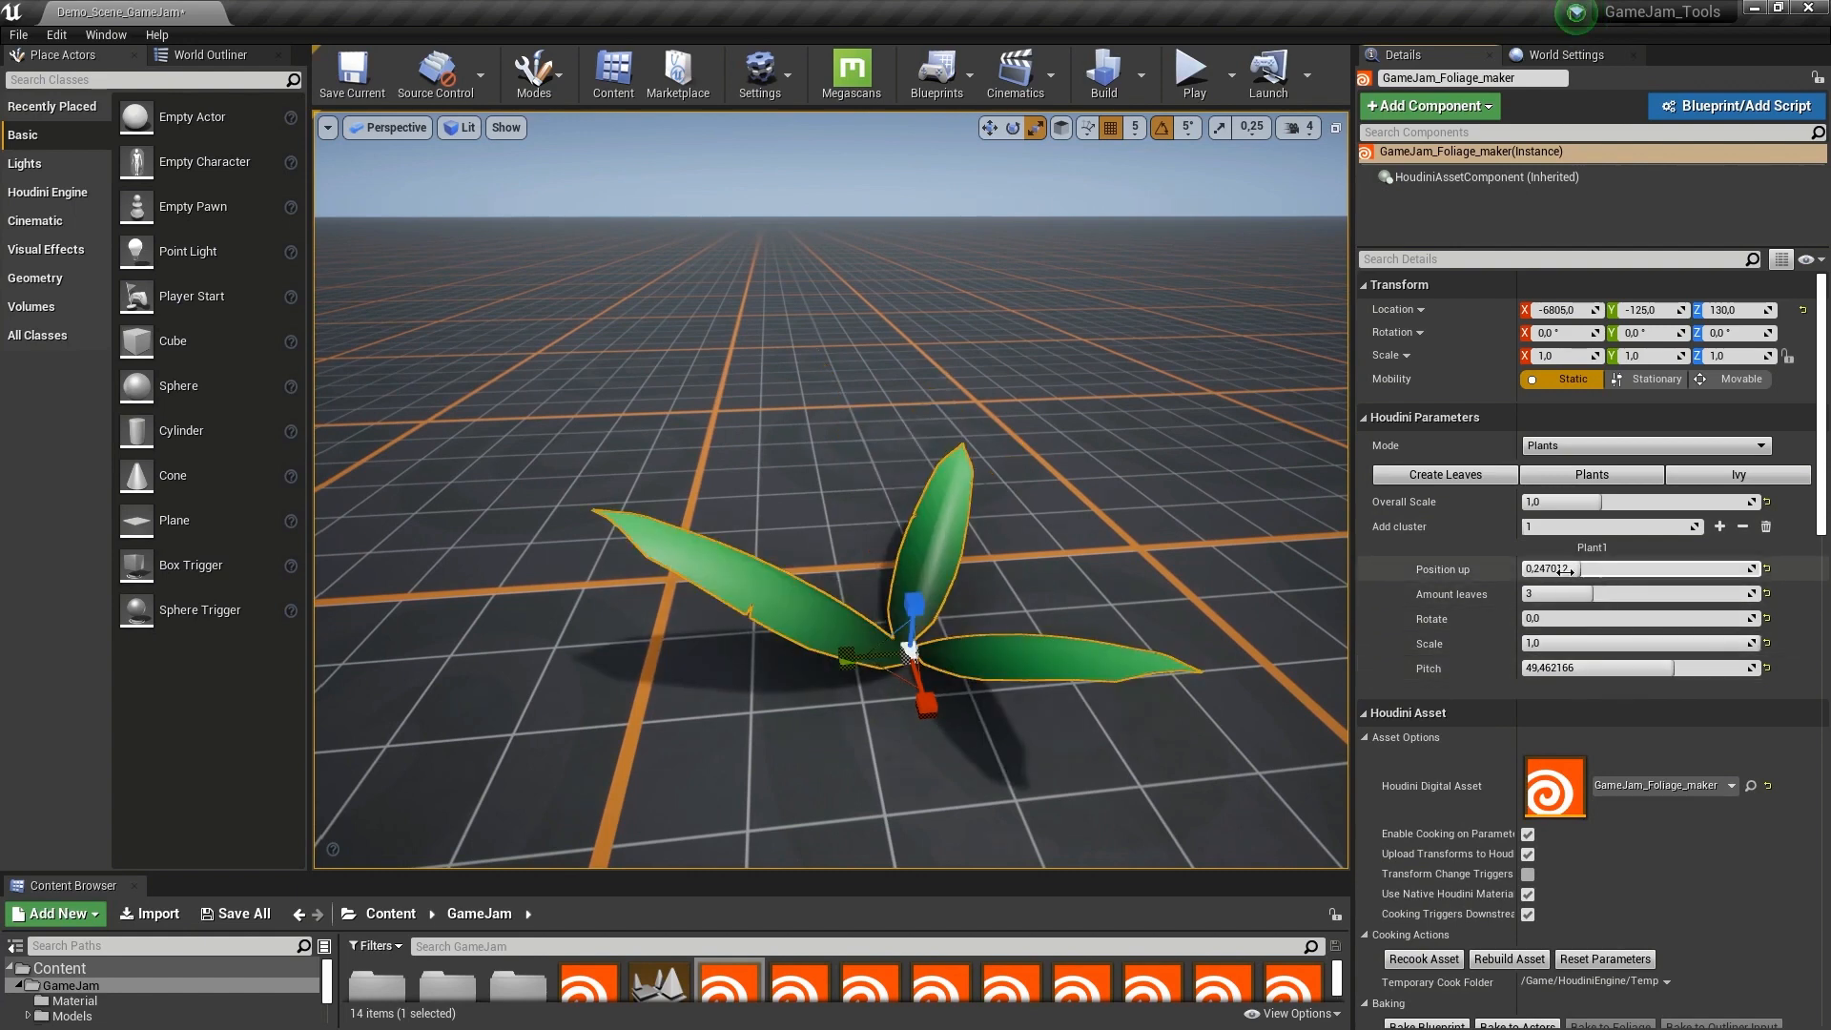
click(1638, 593)
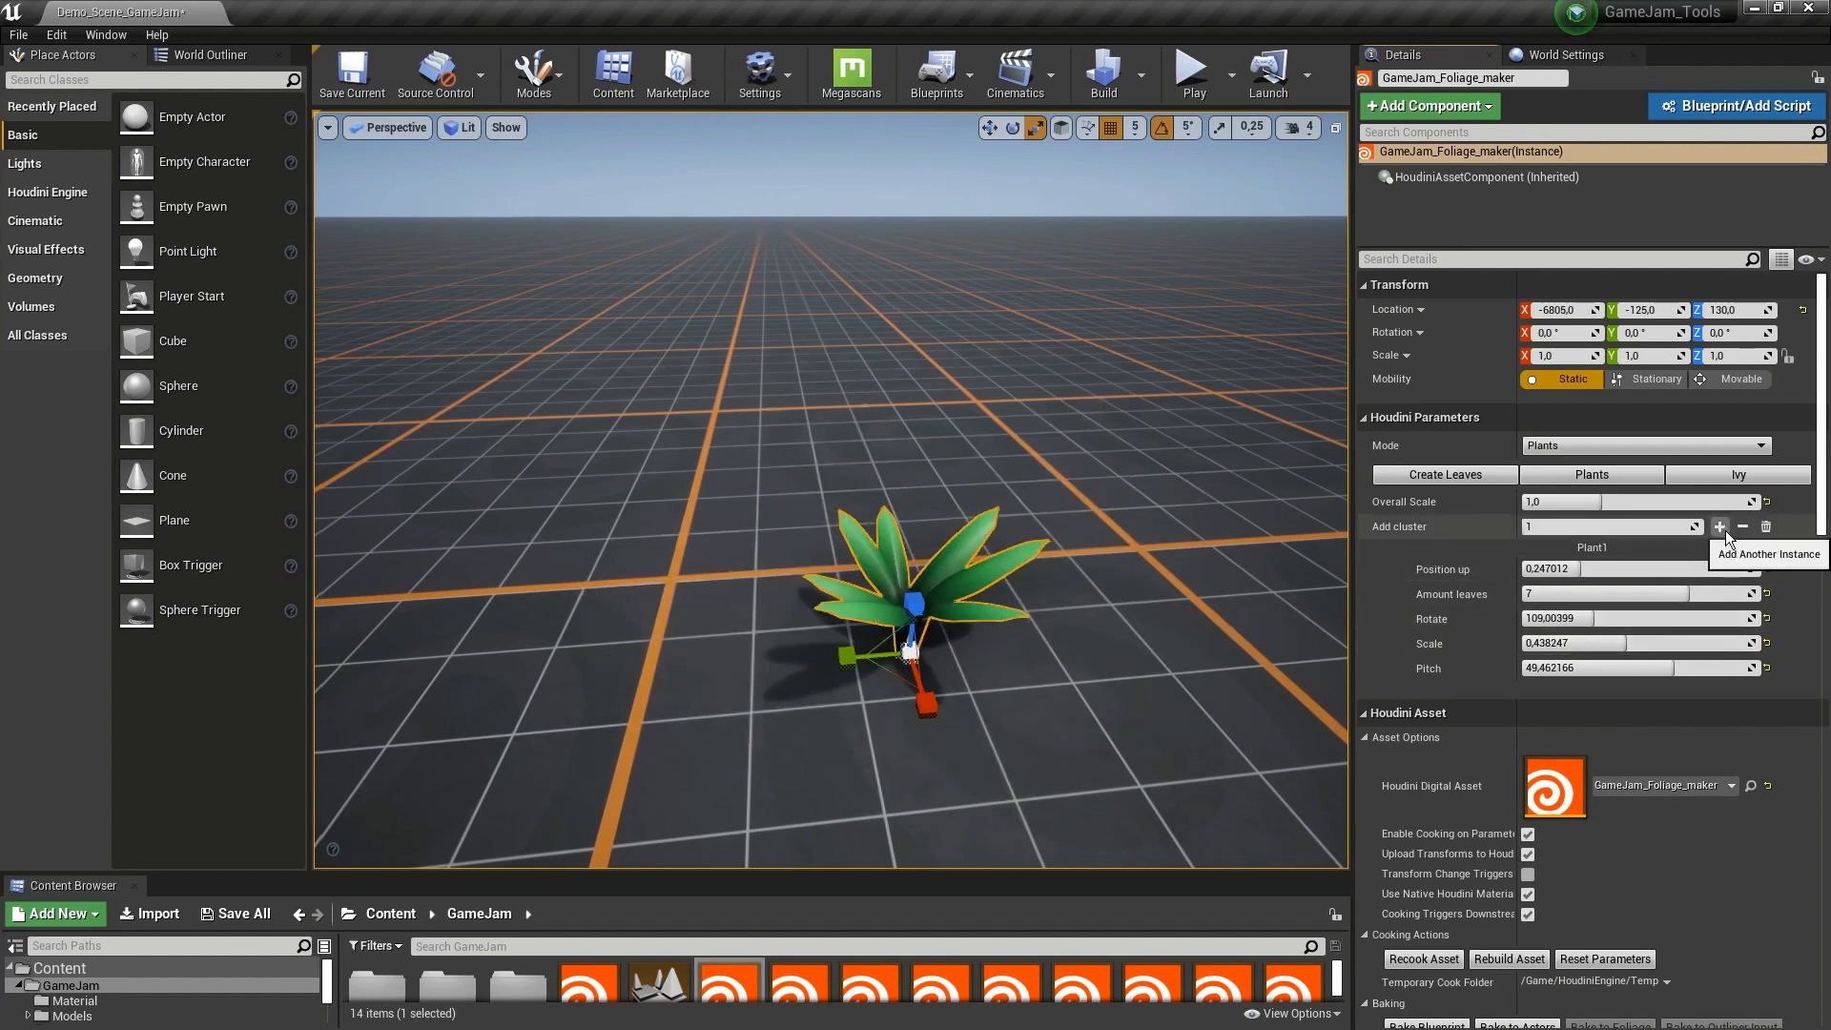
click(1716, 527)
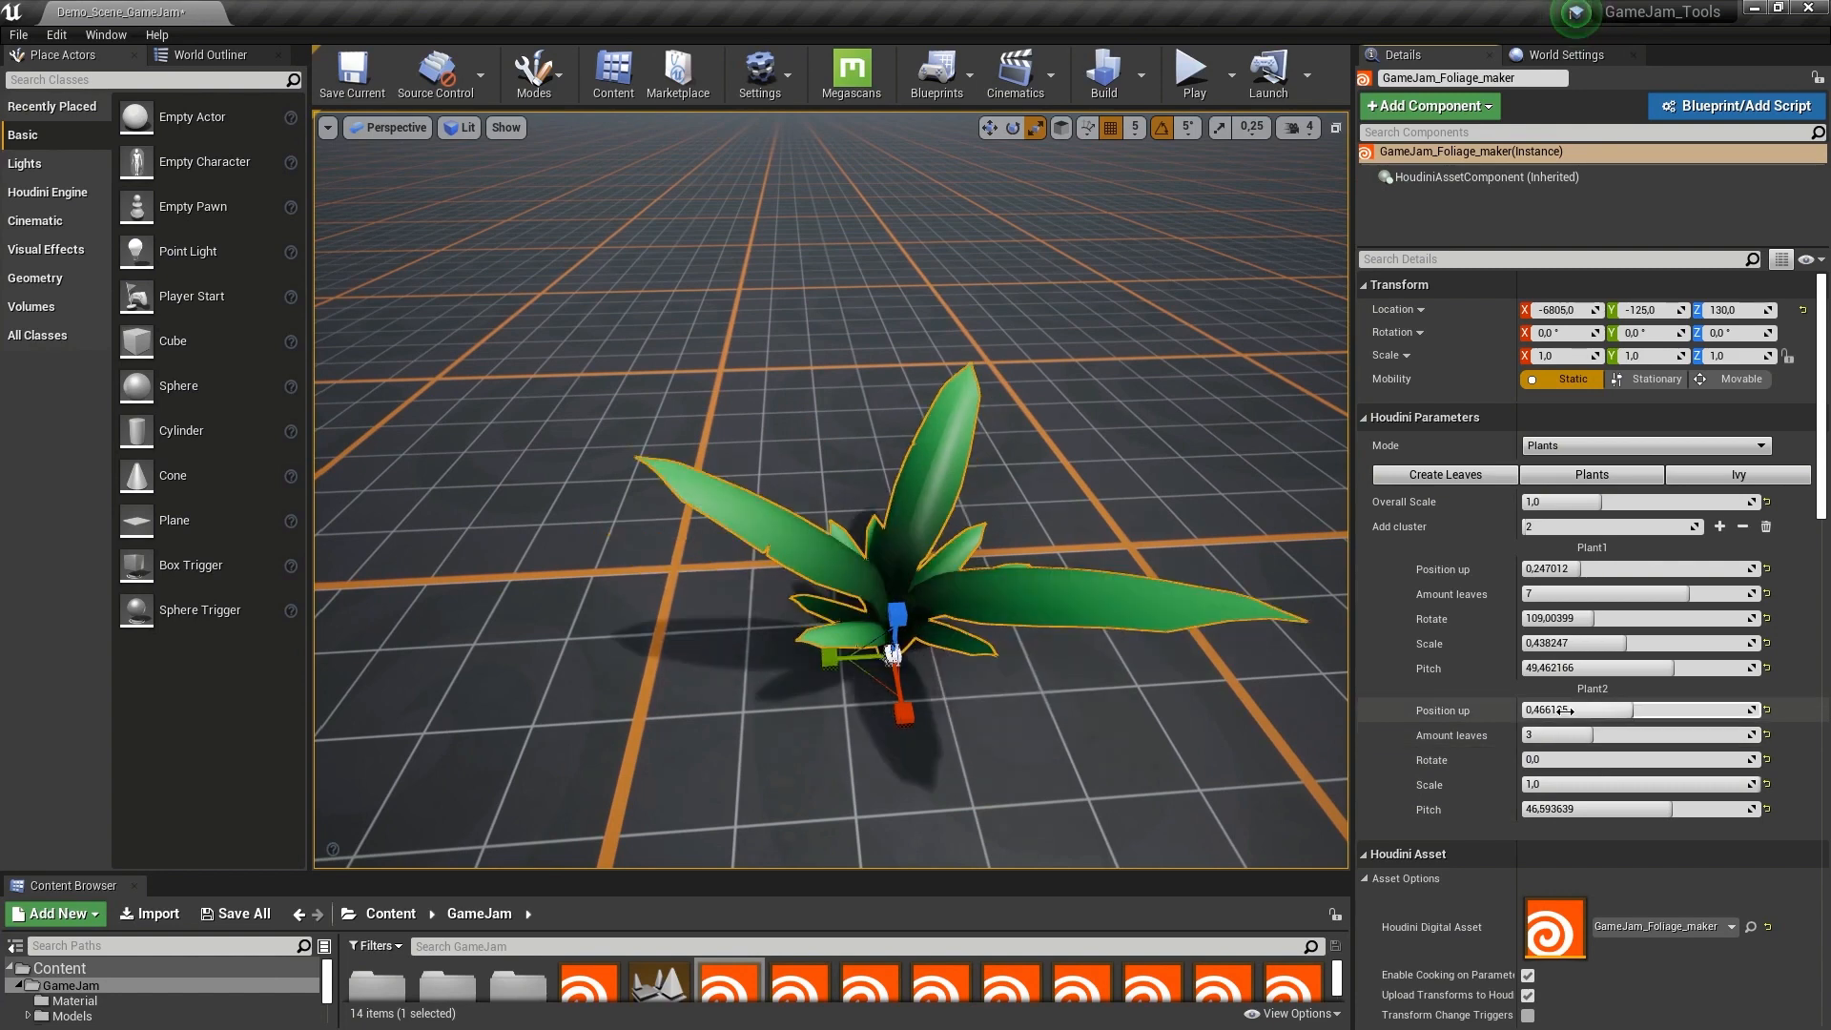
mouse_move(1444, 475)
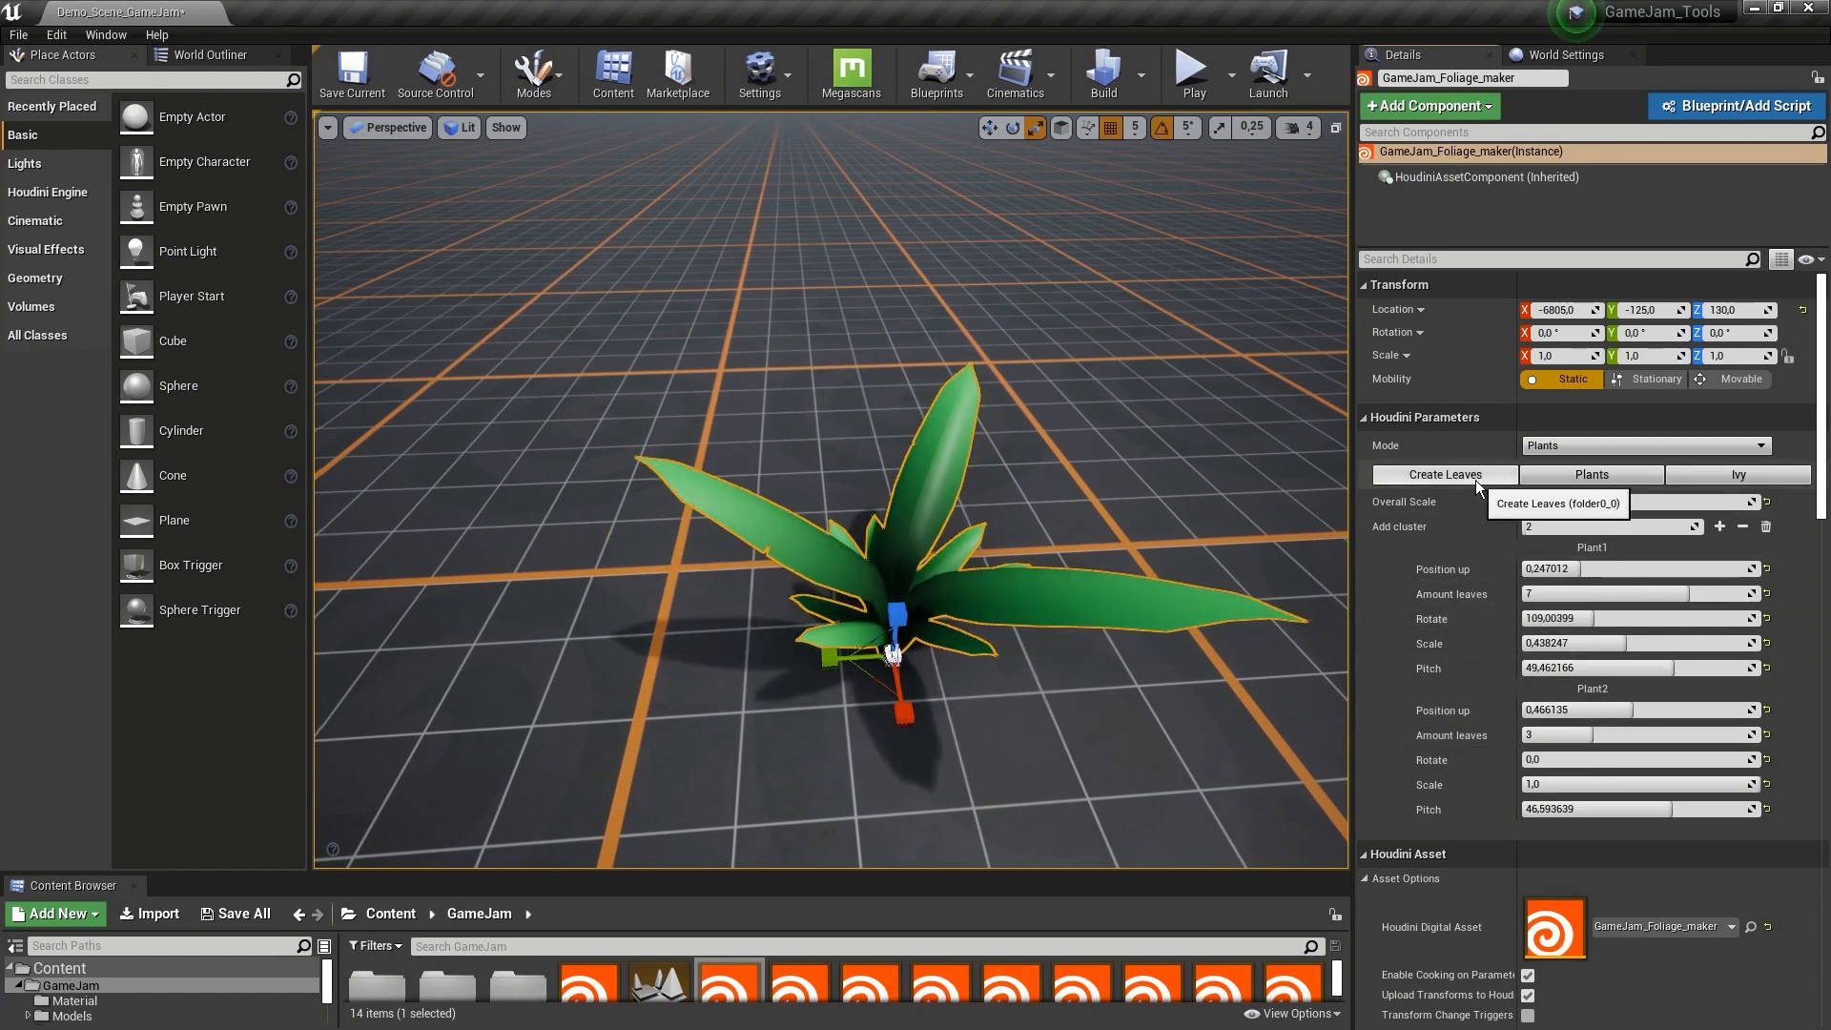
- Review the Create Leaves parameters, then show the Ivy settings with input model and starting point slots
click(1442, 475)
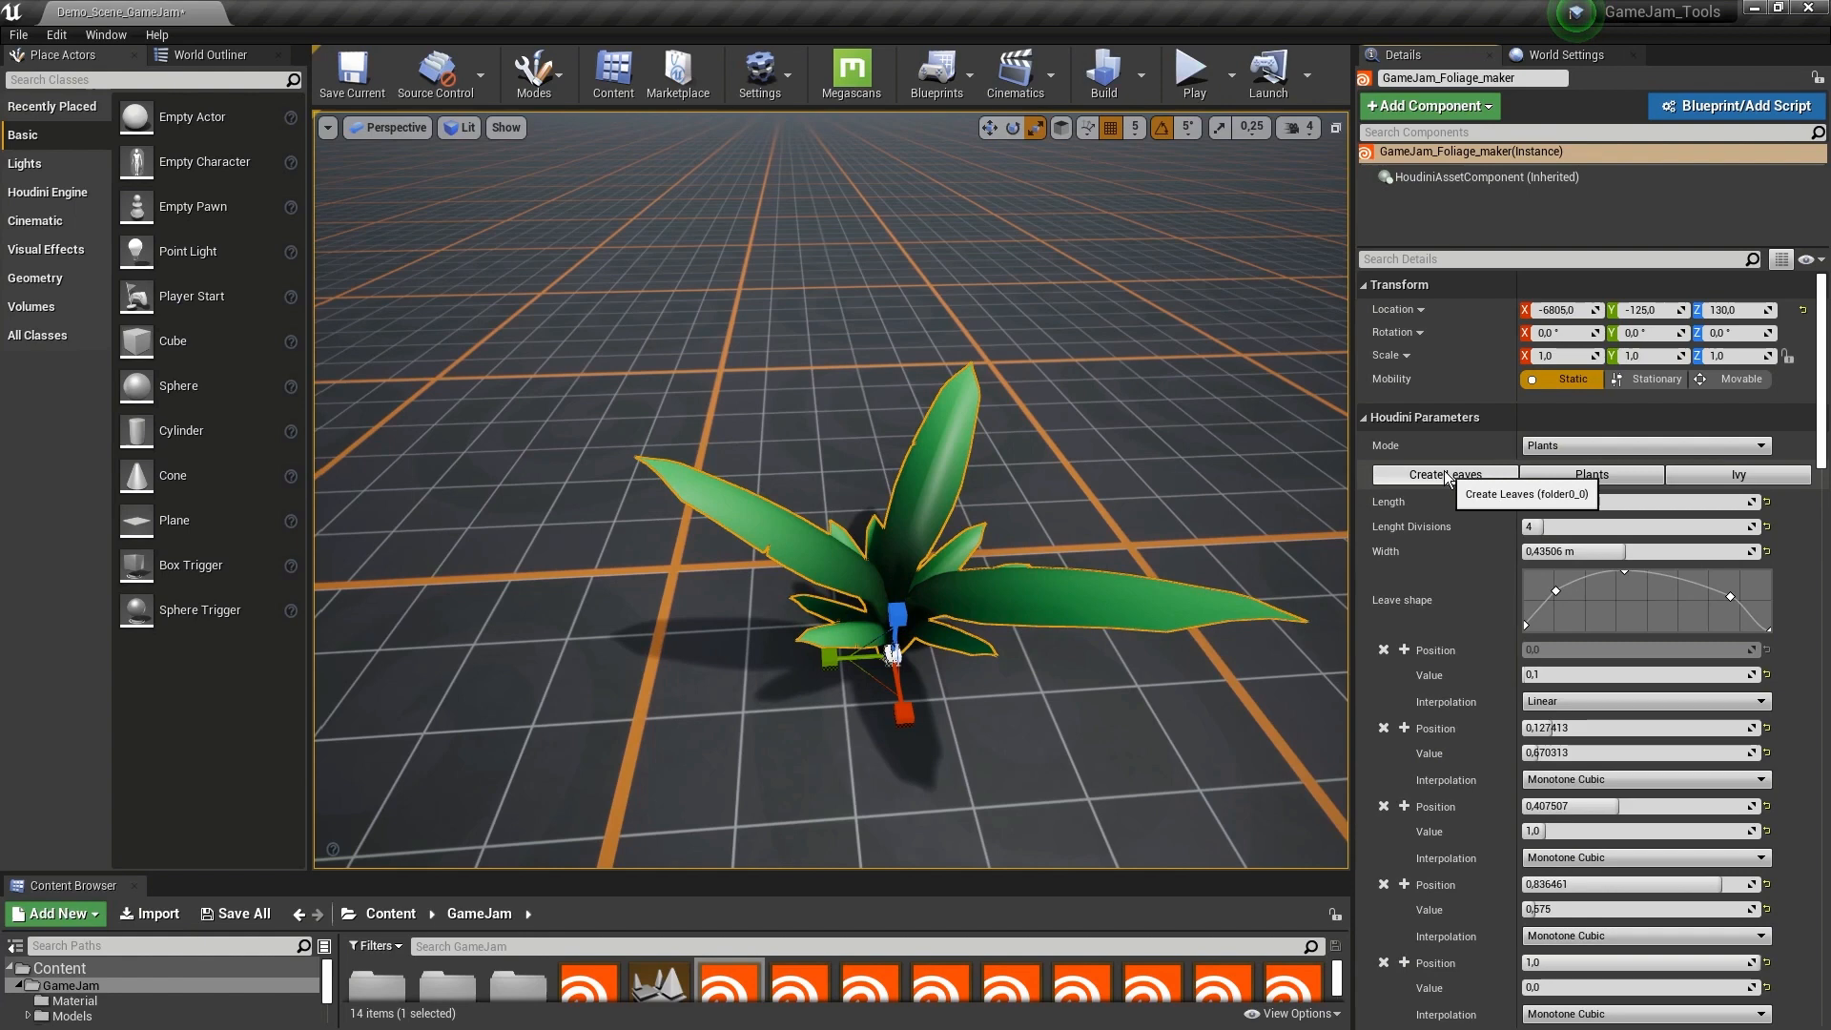
scroll(down, 3)
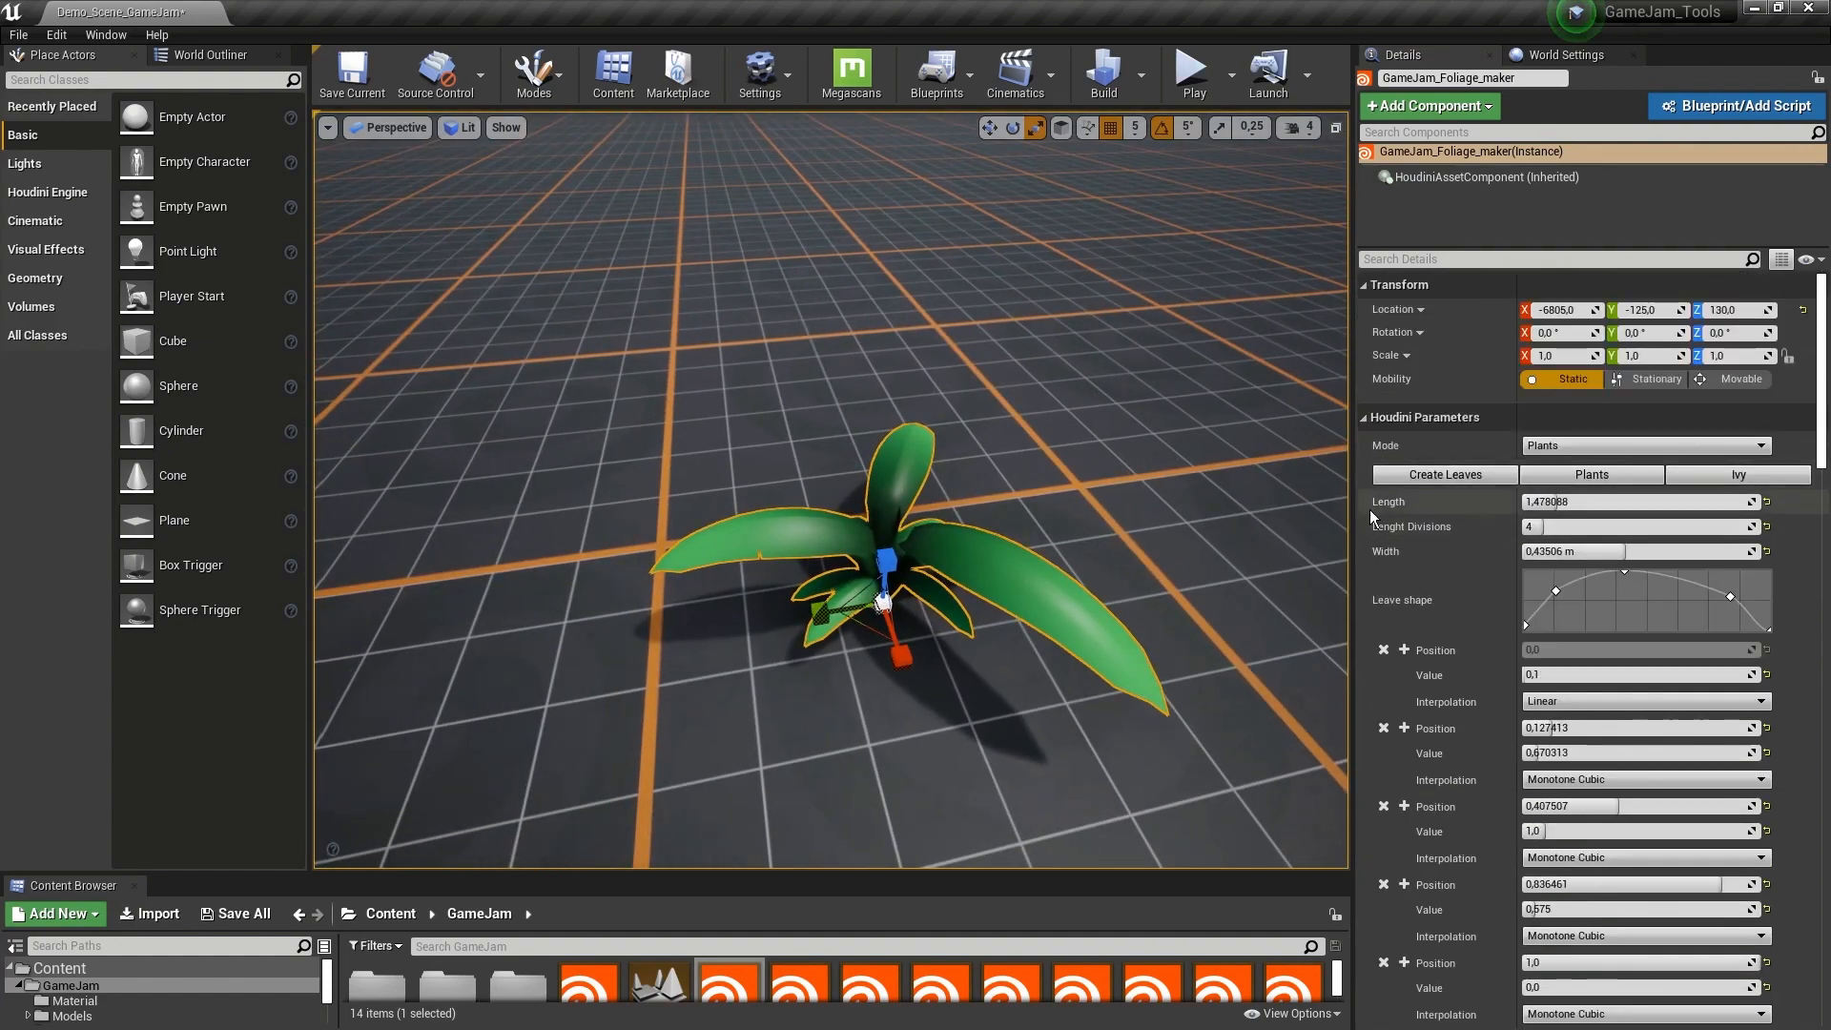
click(1591, 475)
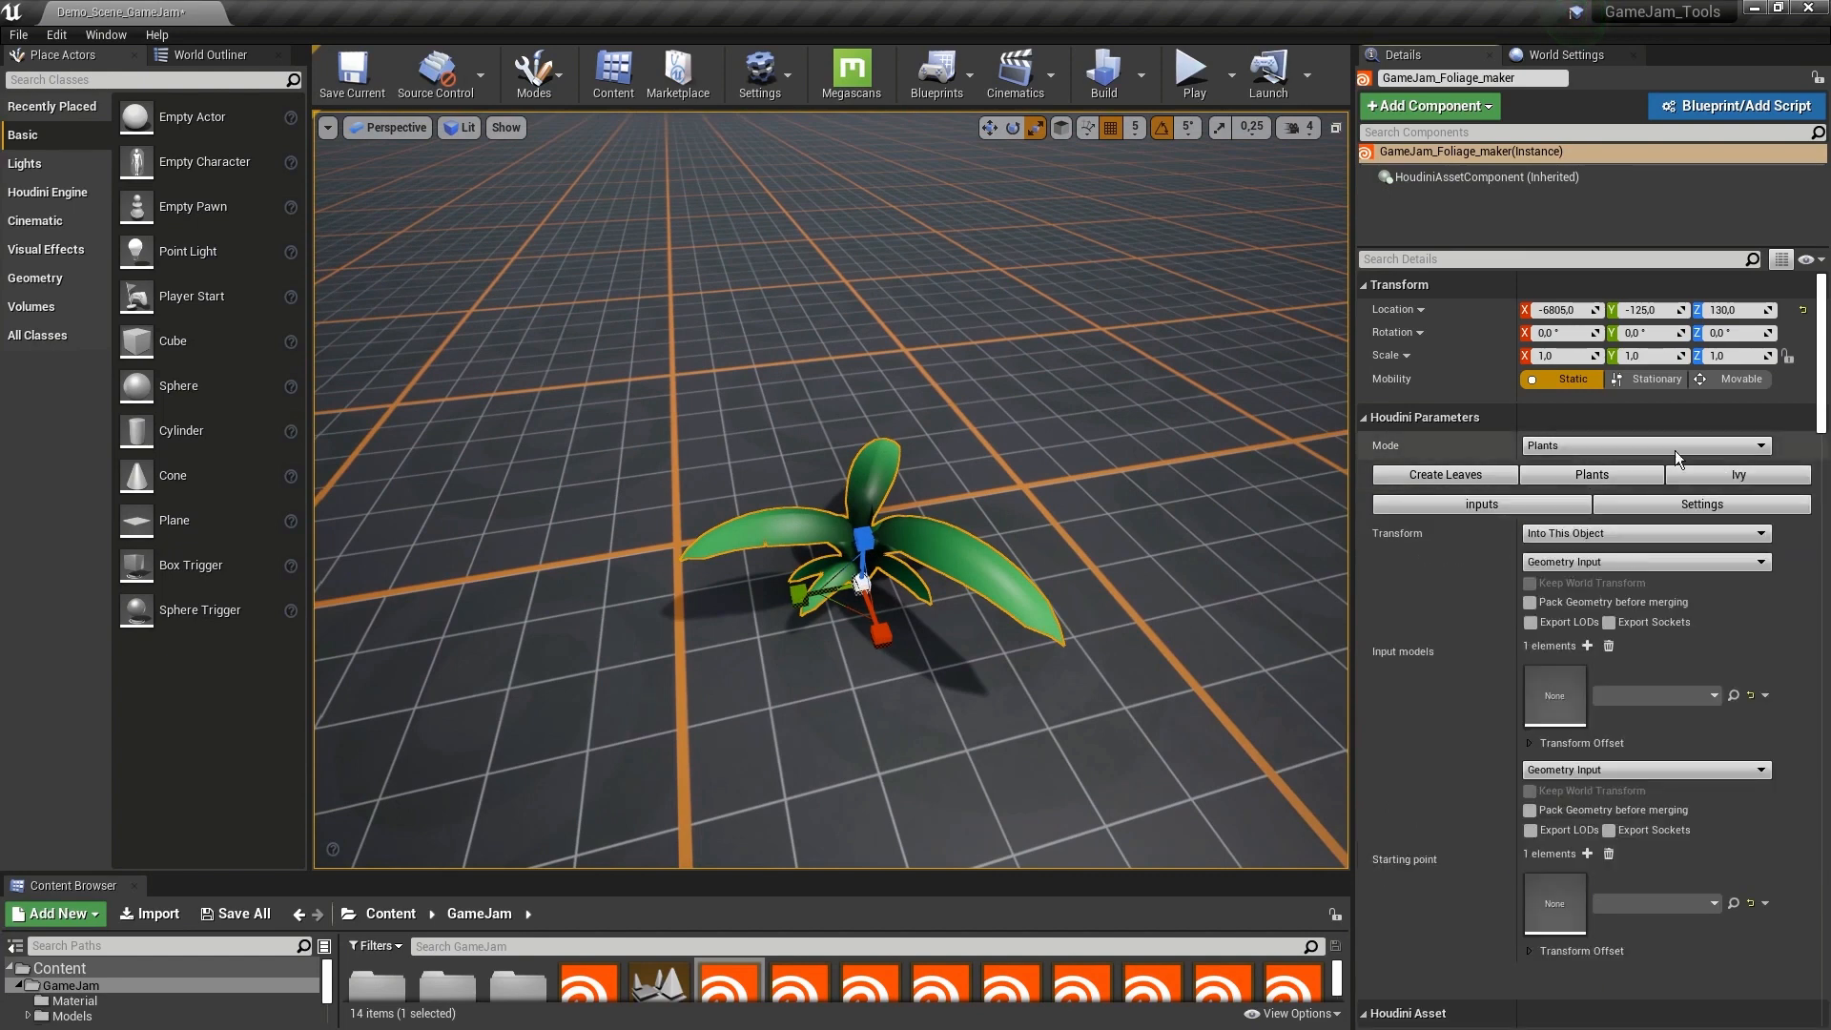
- Set Mode to Ivy and use the stone pillar via World Outliner Input as the surface, then select the sphere
click(1736, 475)
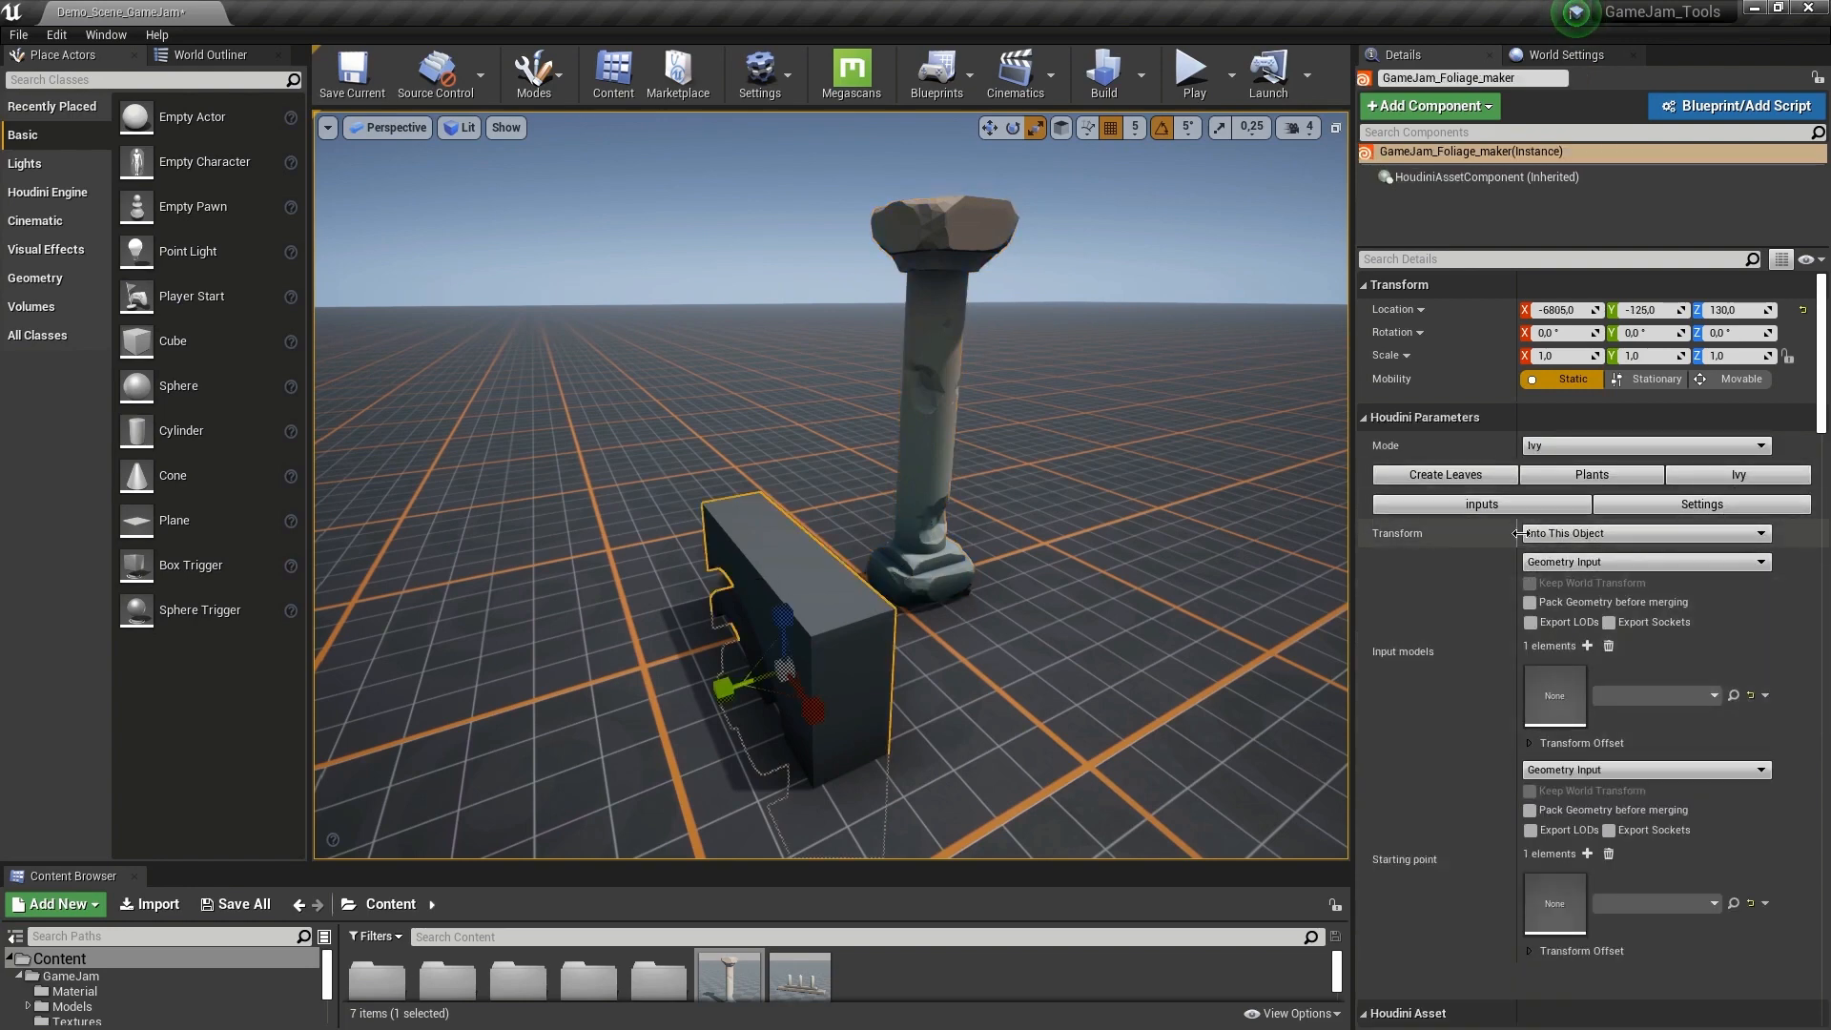
click(1646, 561)
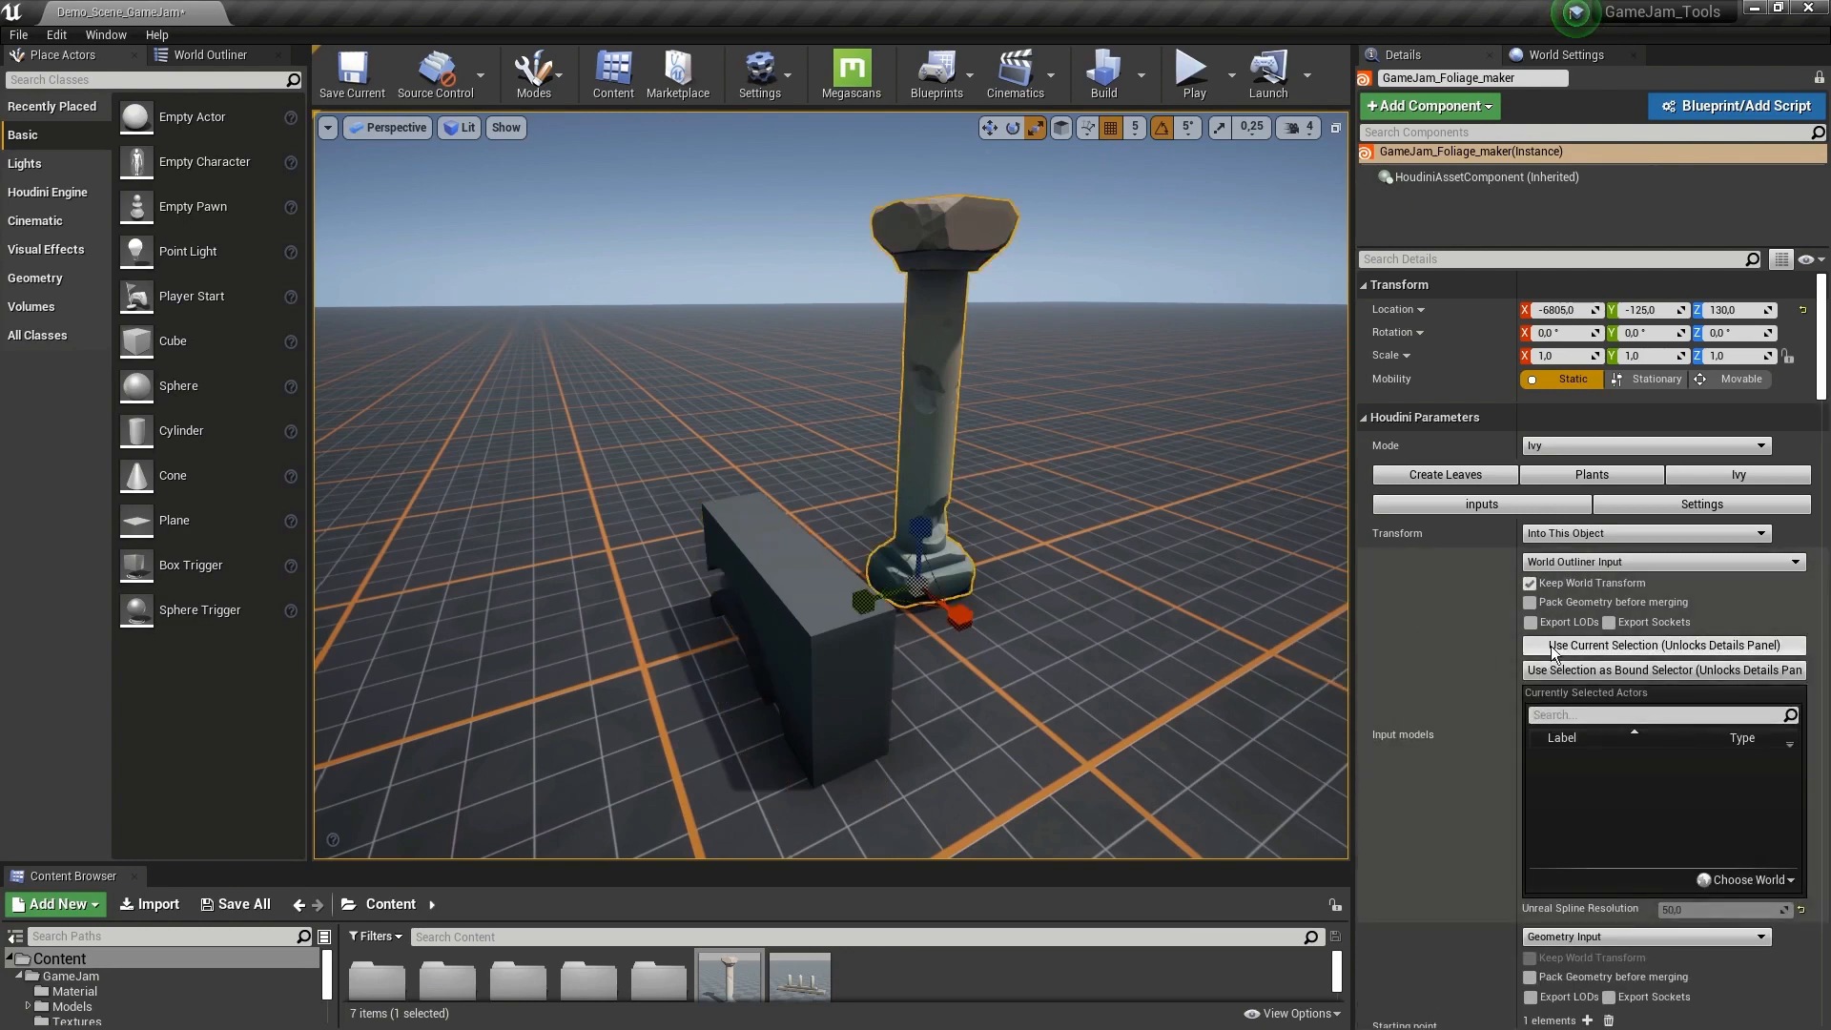
click(1662, 645)
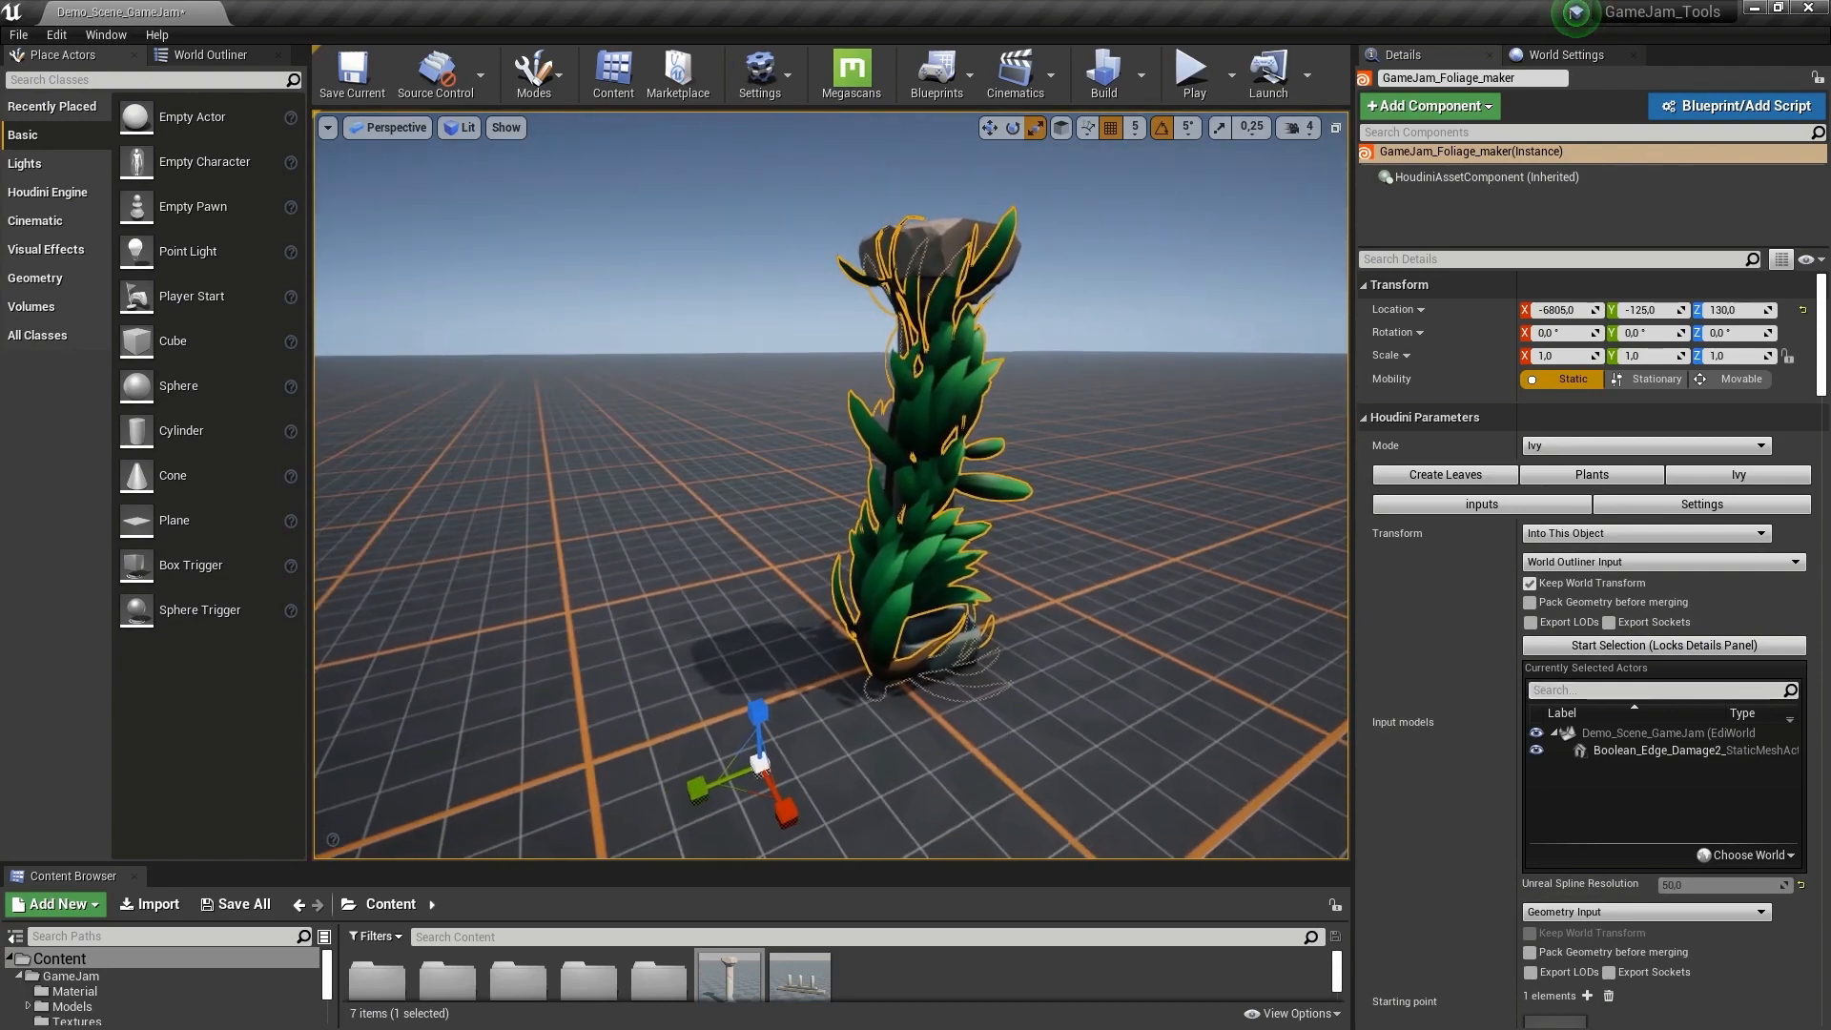
scroll(down, 3)
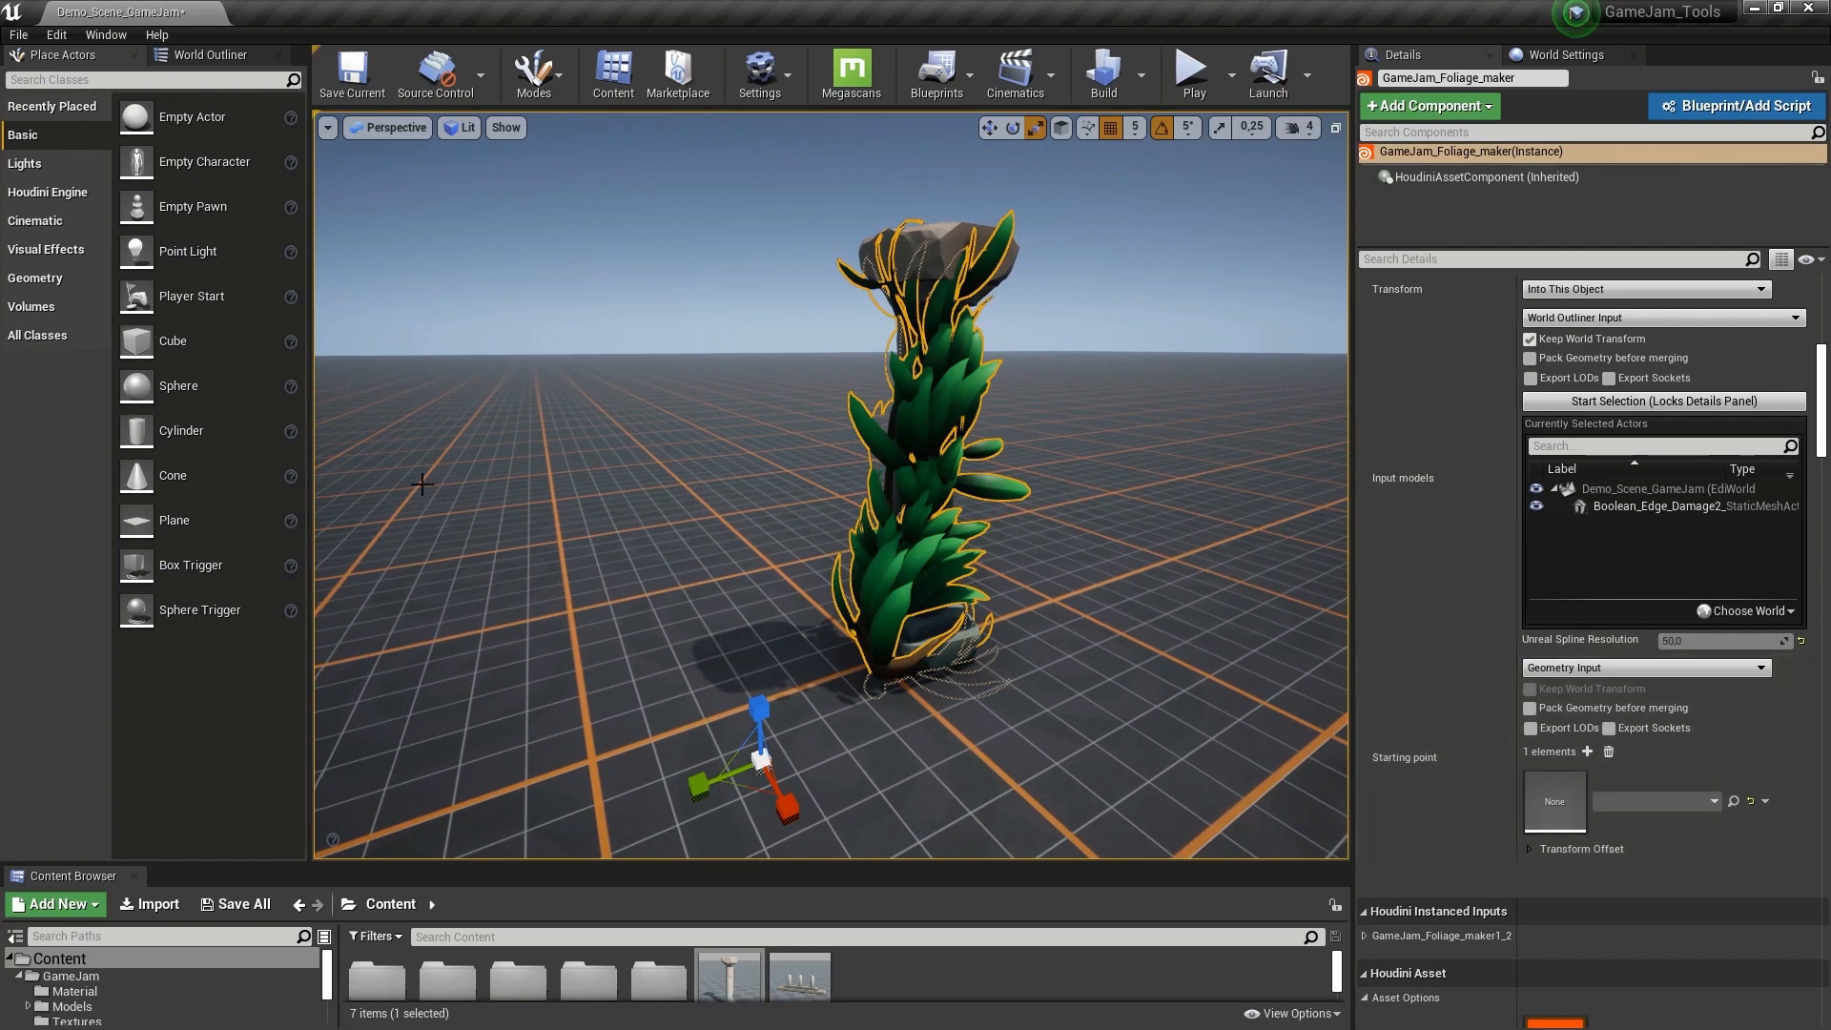
click(758, 695)
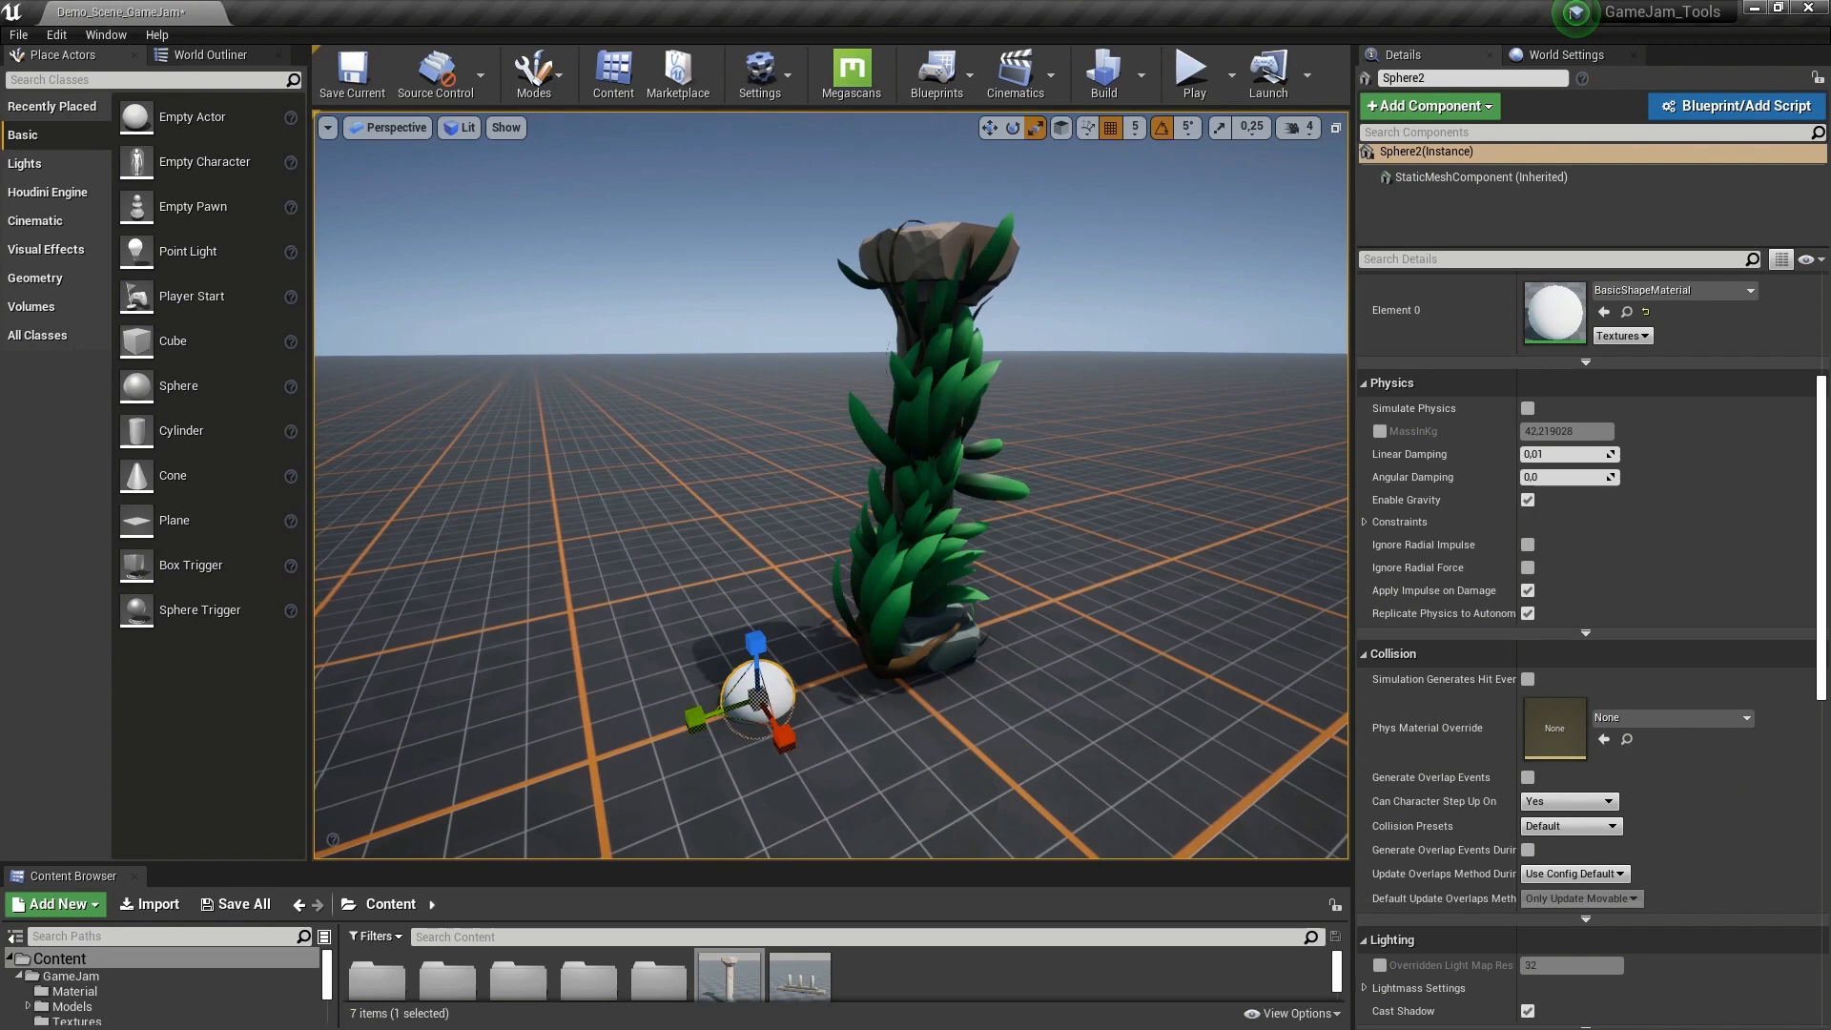
- Set Starting point to World Outliner Input with the sphere and move the sphere onto the pillar top
click(1641, 667)
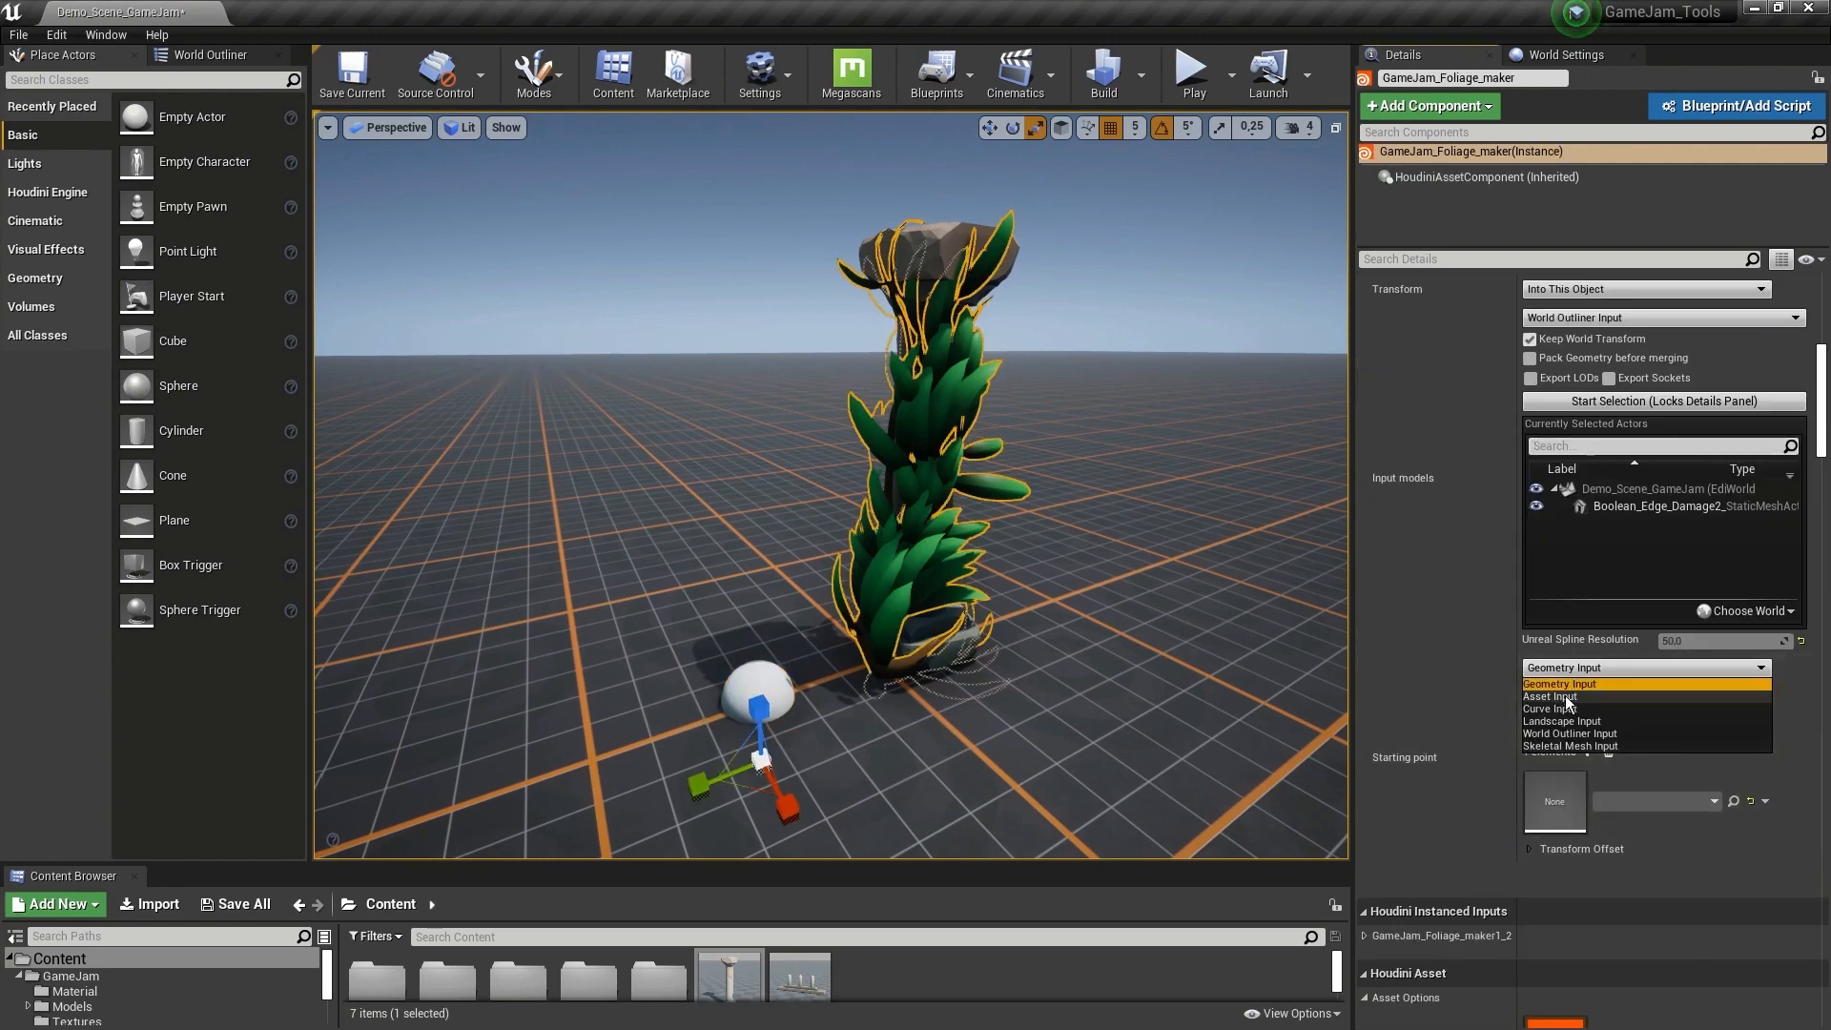
click(1608, 733)
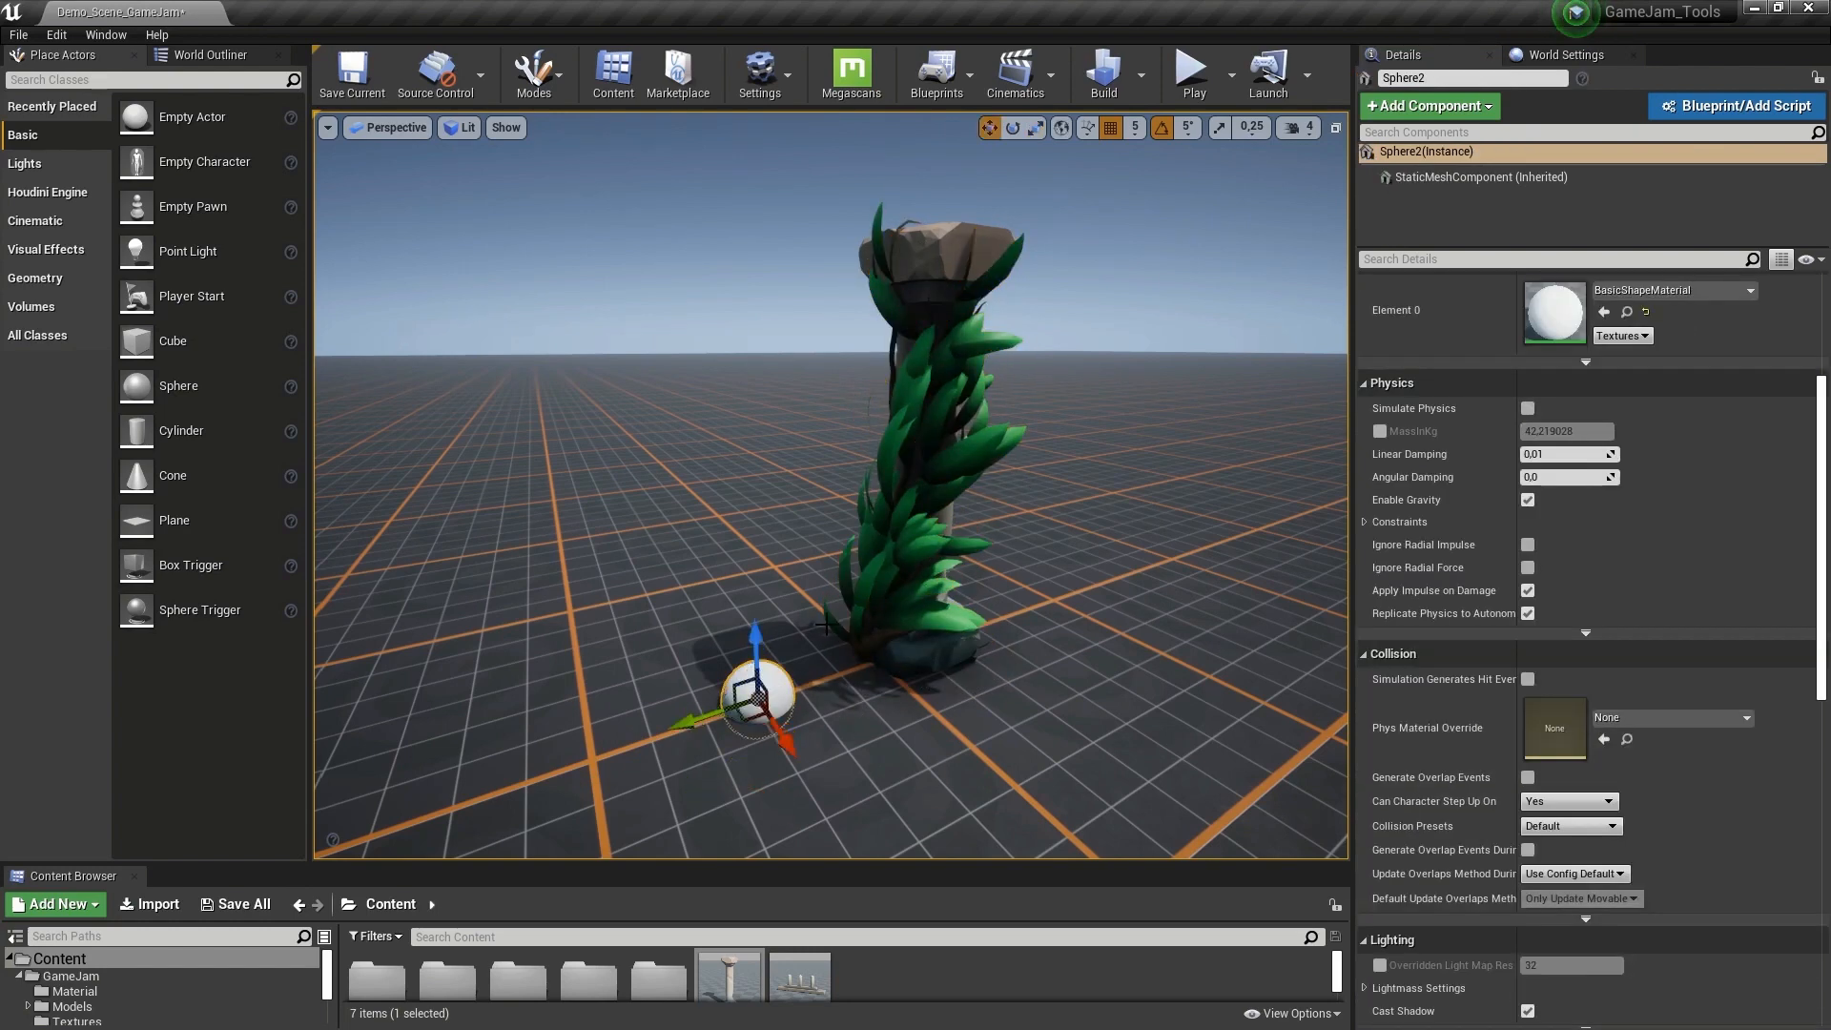
drag(818, 467, 818, 408)
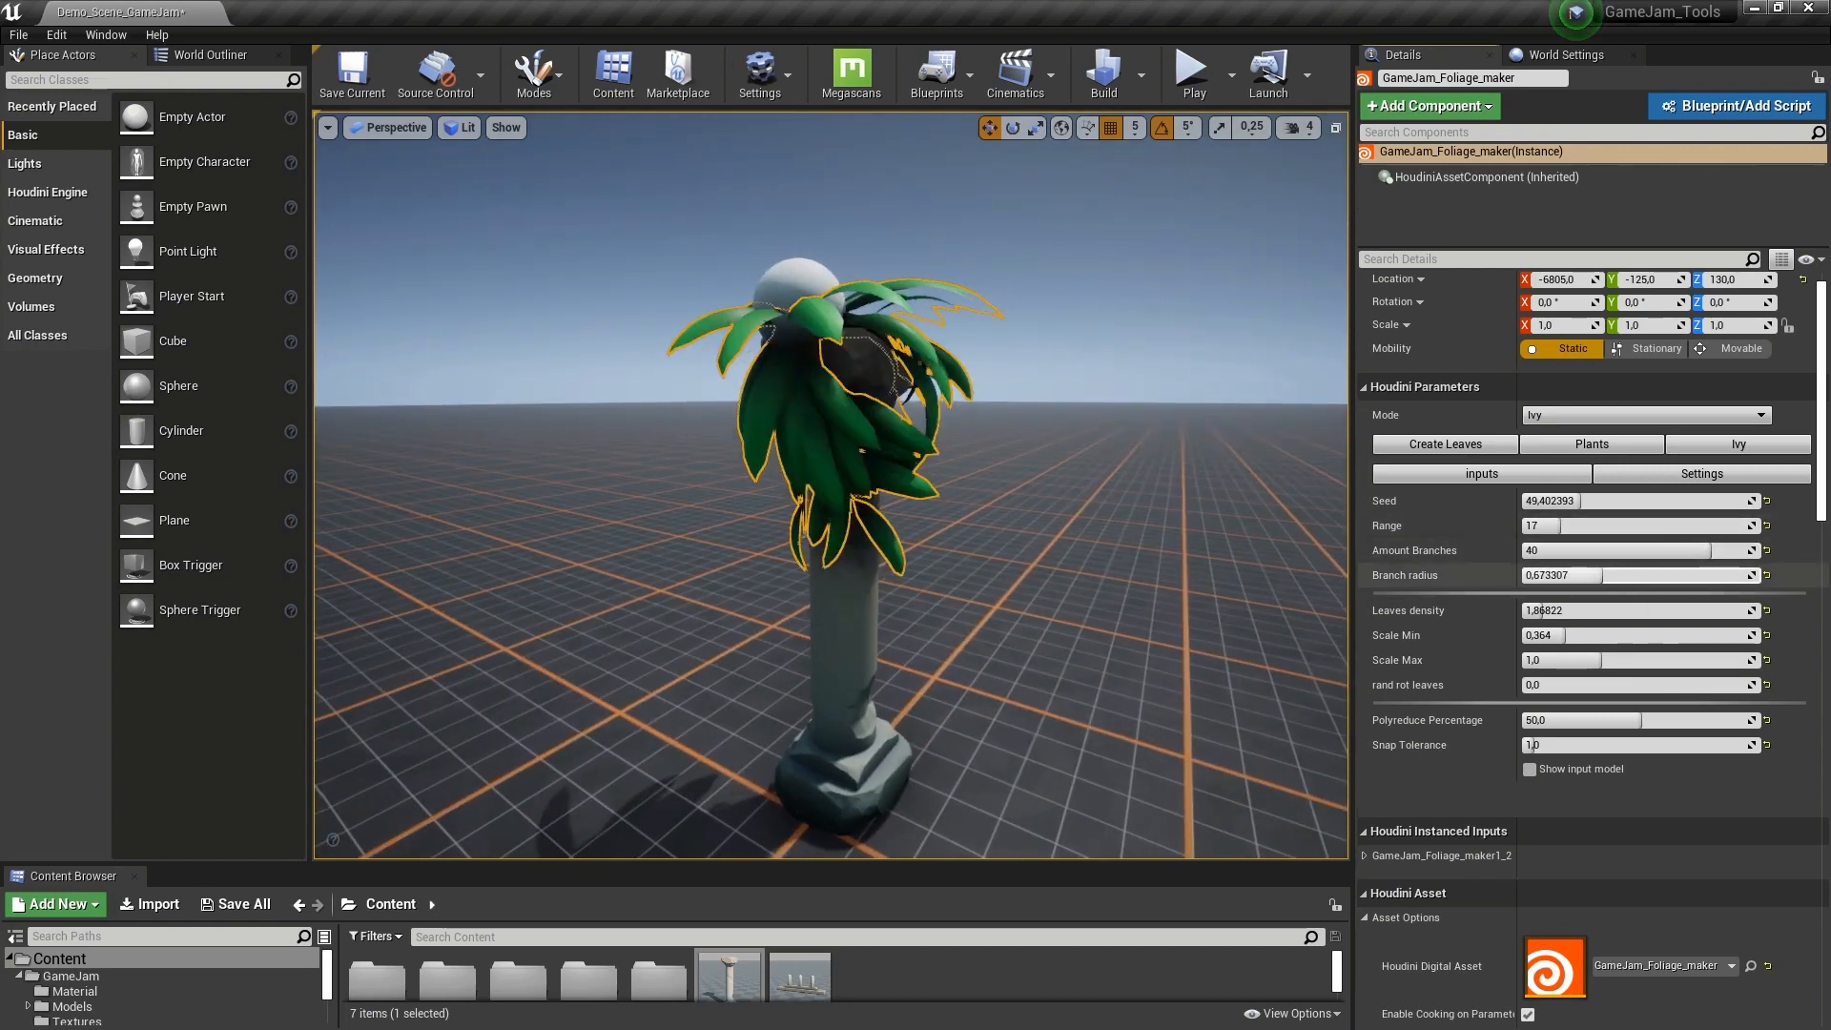
mouse_move(1553, 645)
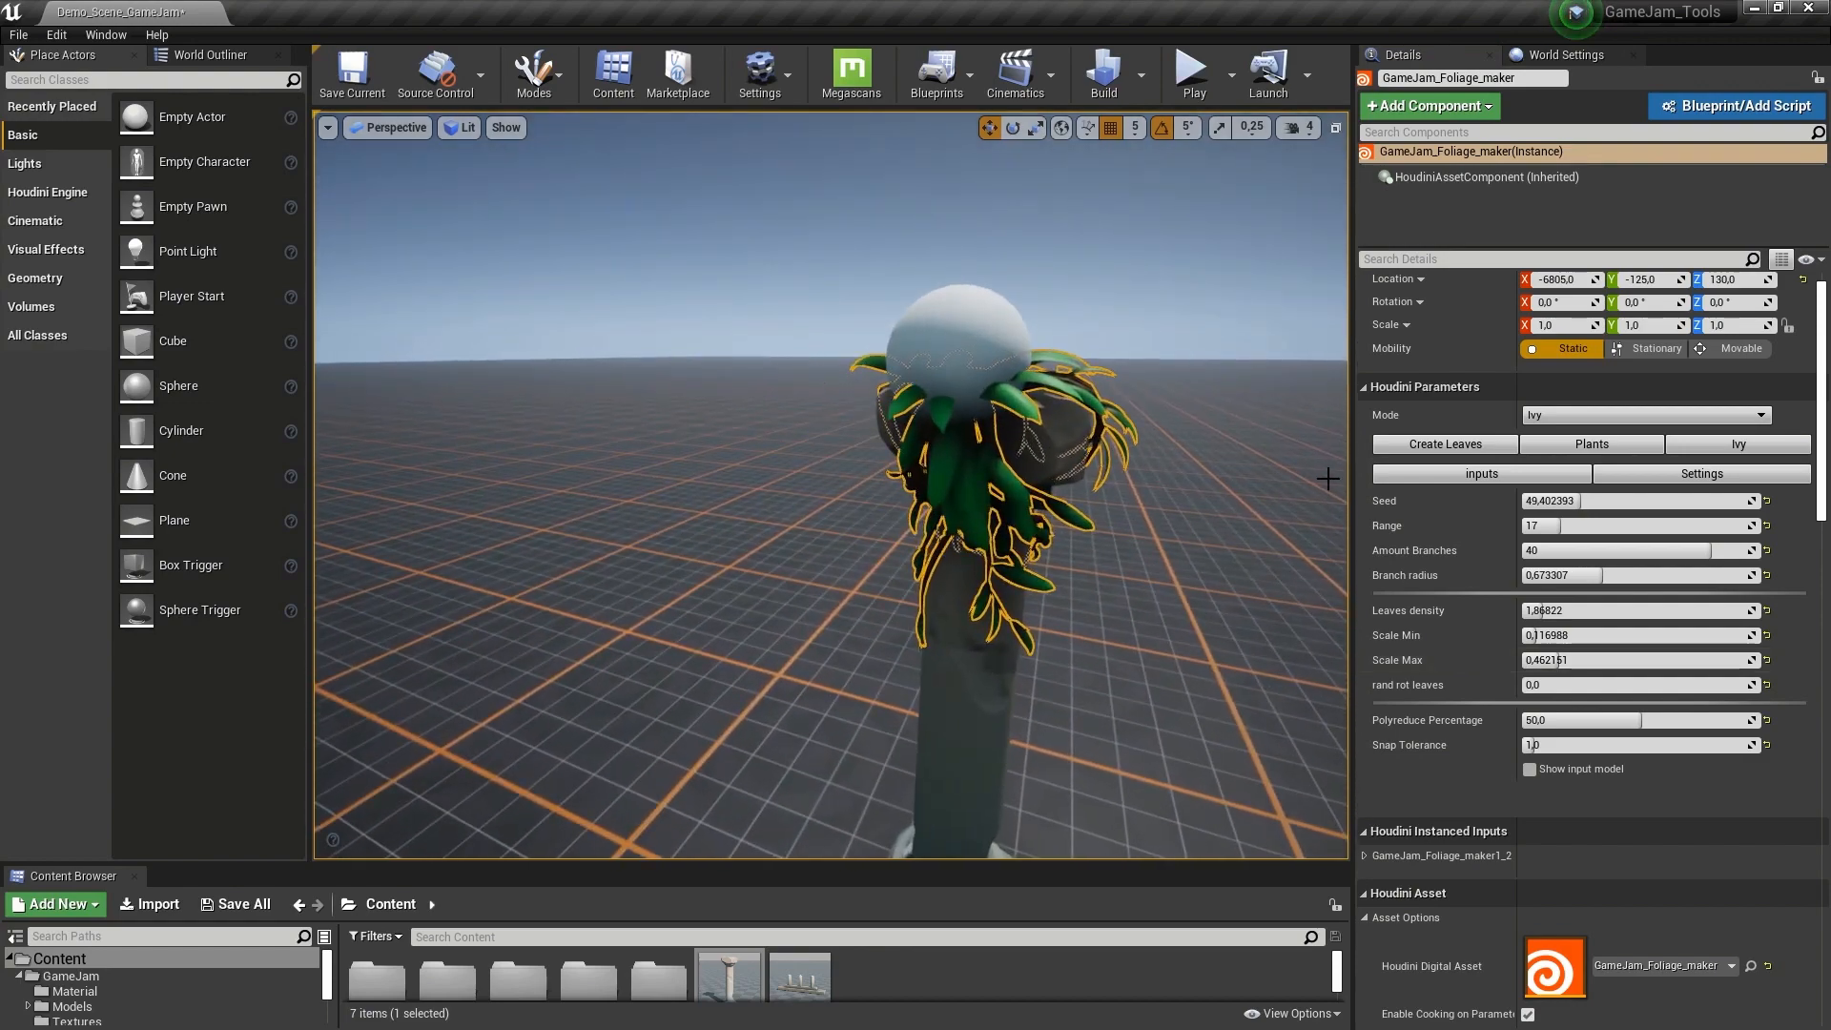
- Set leaf Width 0.873, Bend x axis 27.3 and Bend y axis 99.68, then select Sphere2
click(1442, 445)
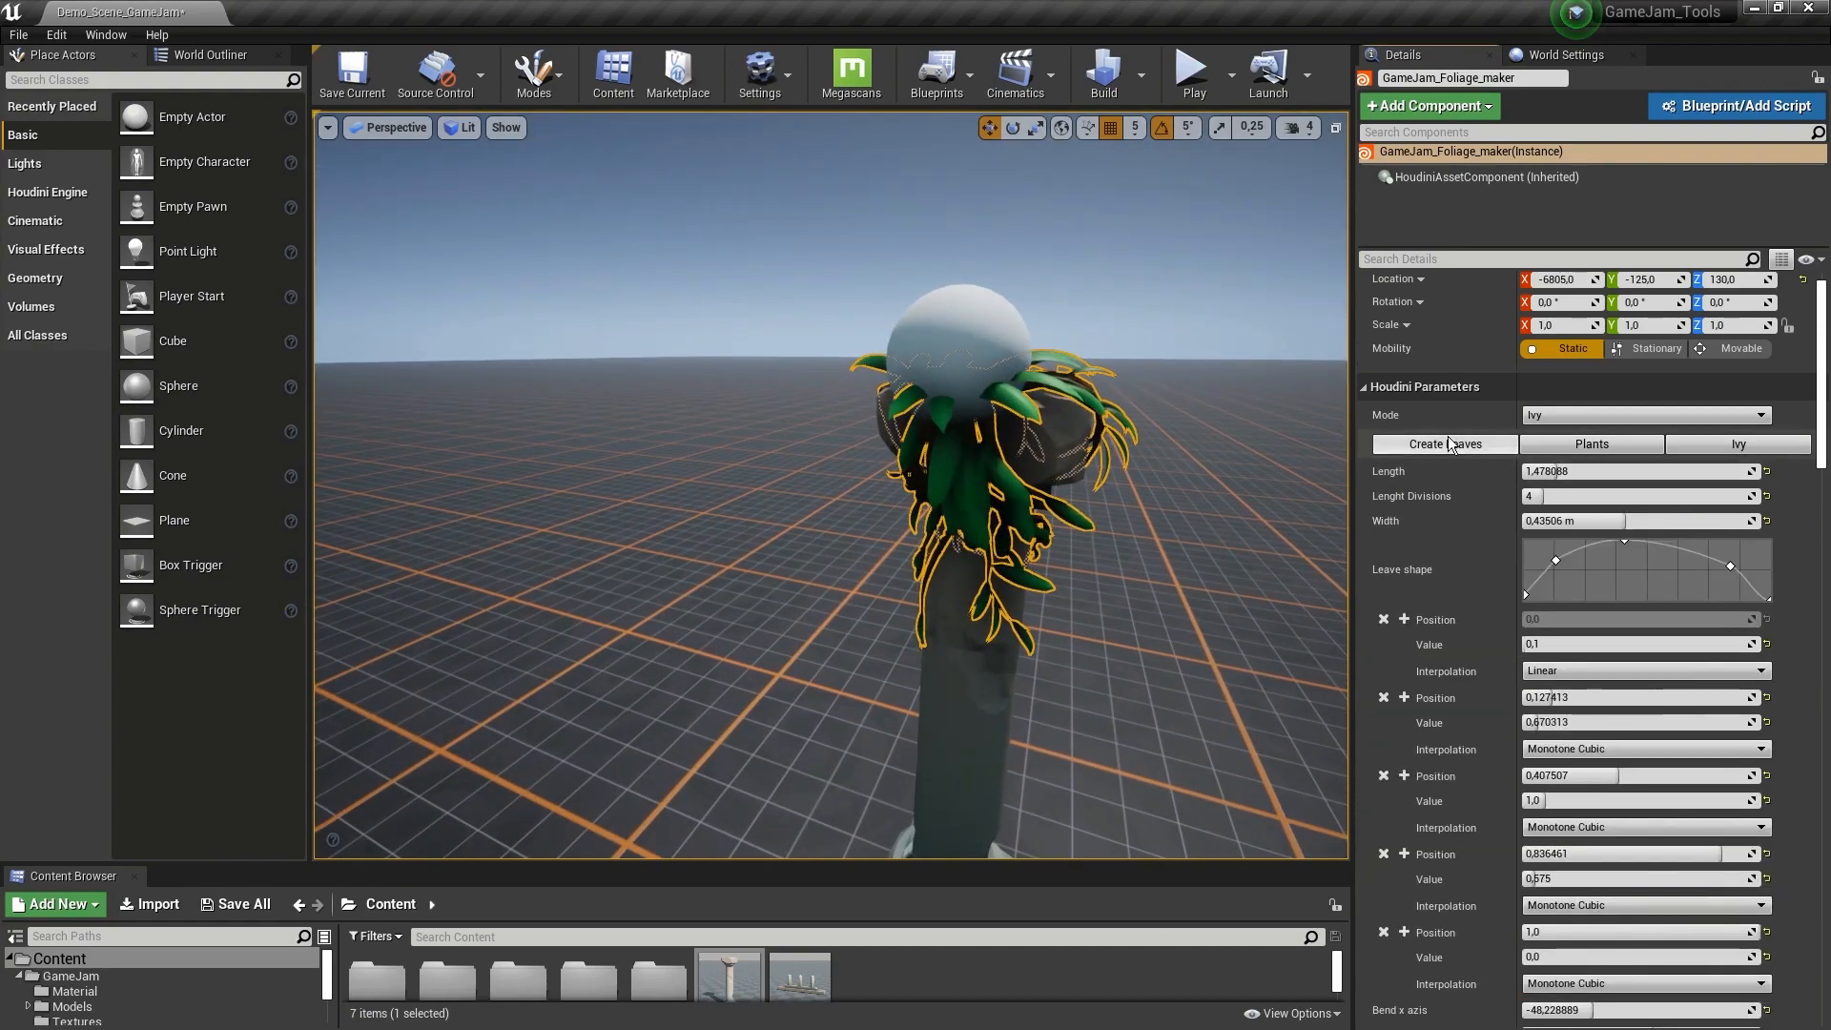
mouse_move(1589, 520)
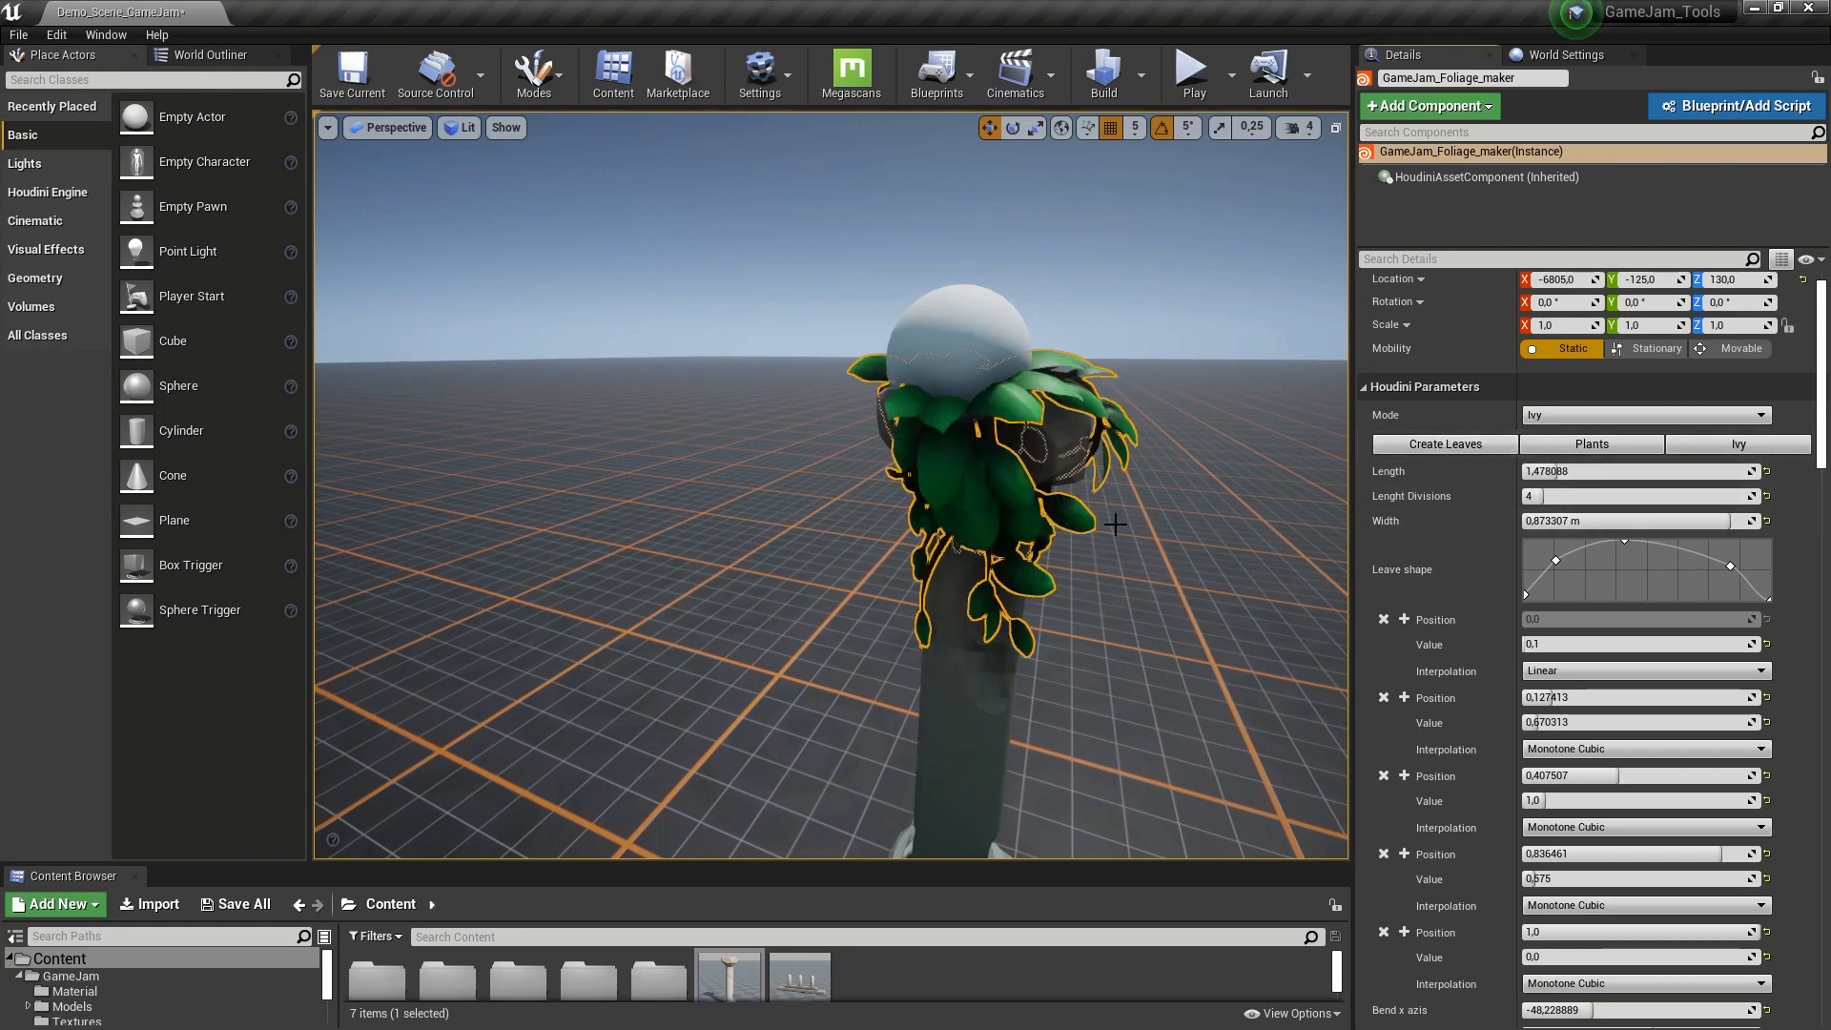
scroll(down, 3)
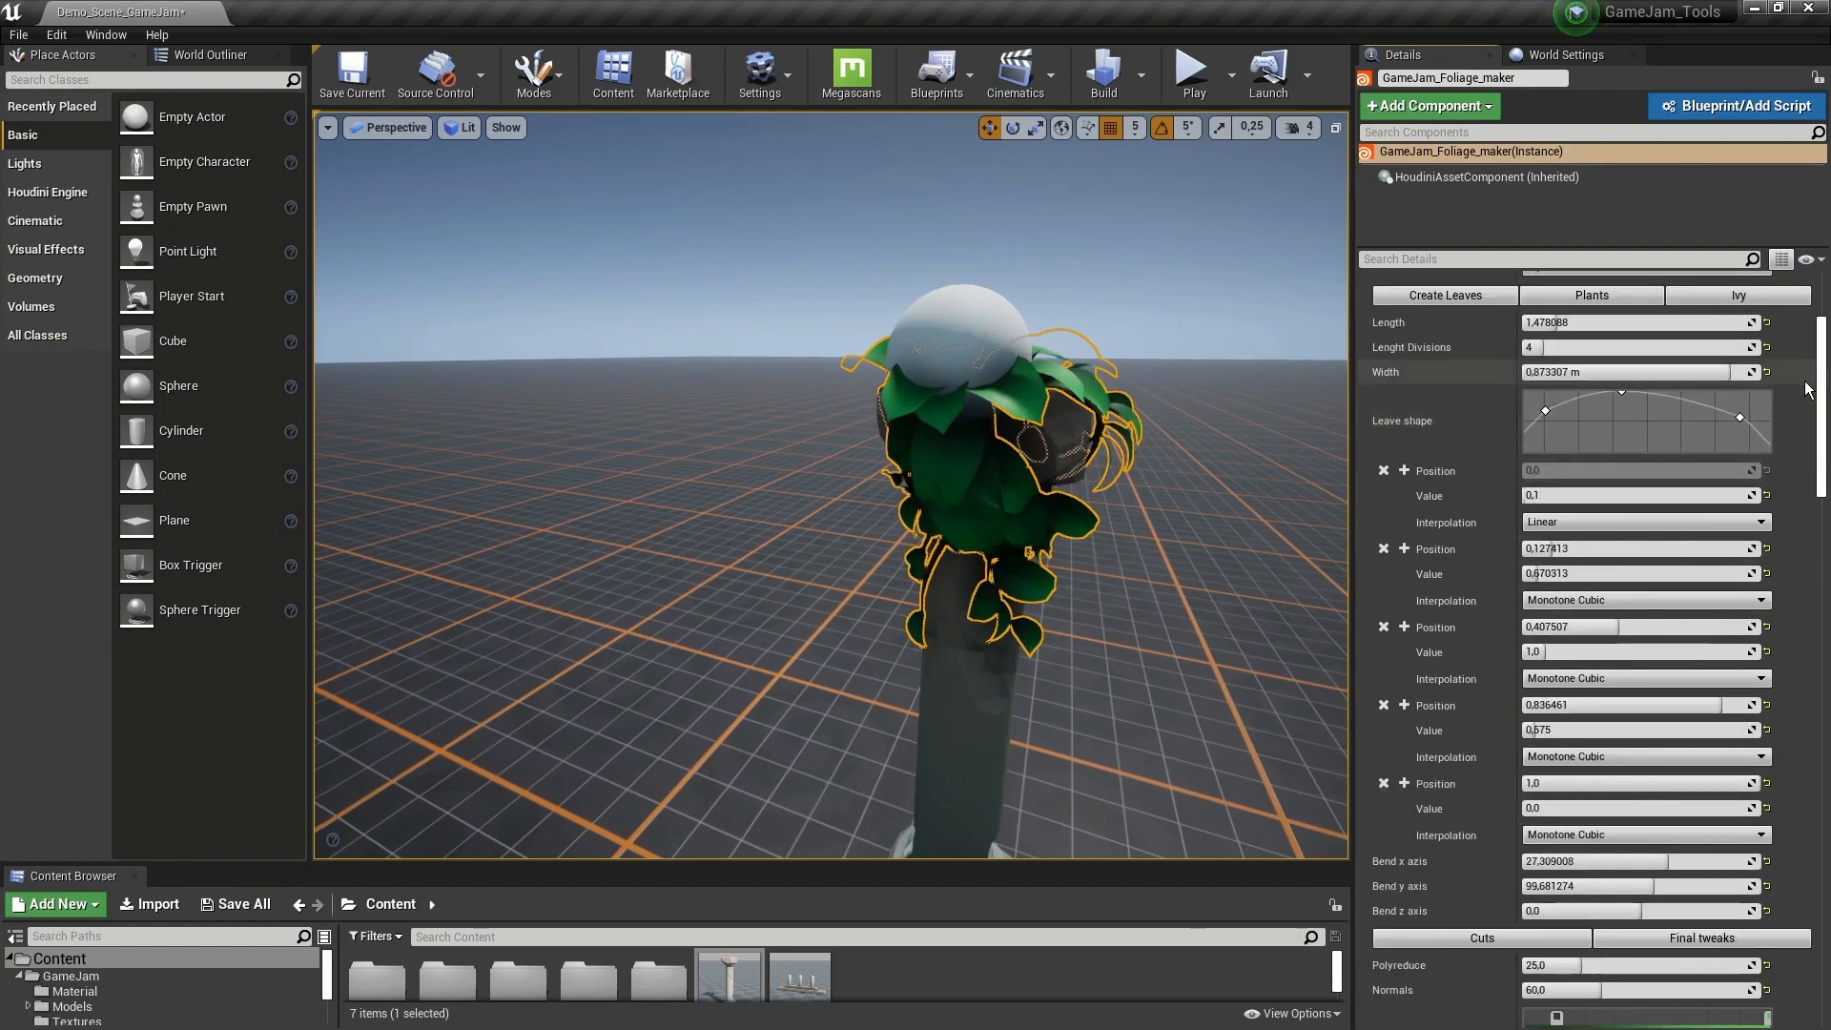
click(990, 626)
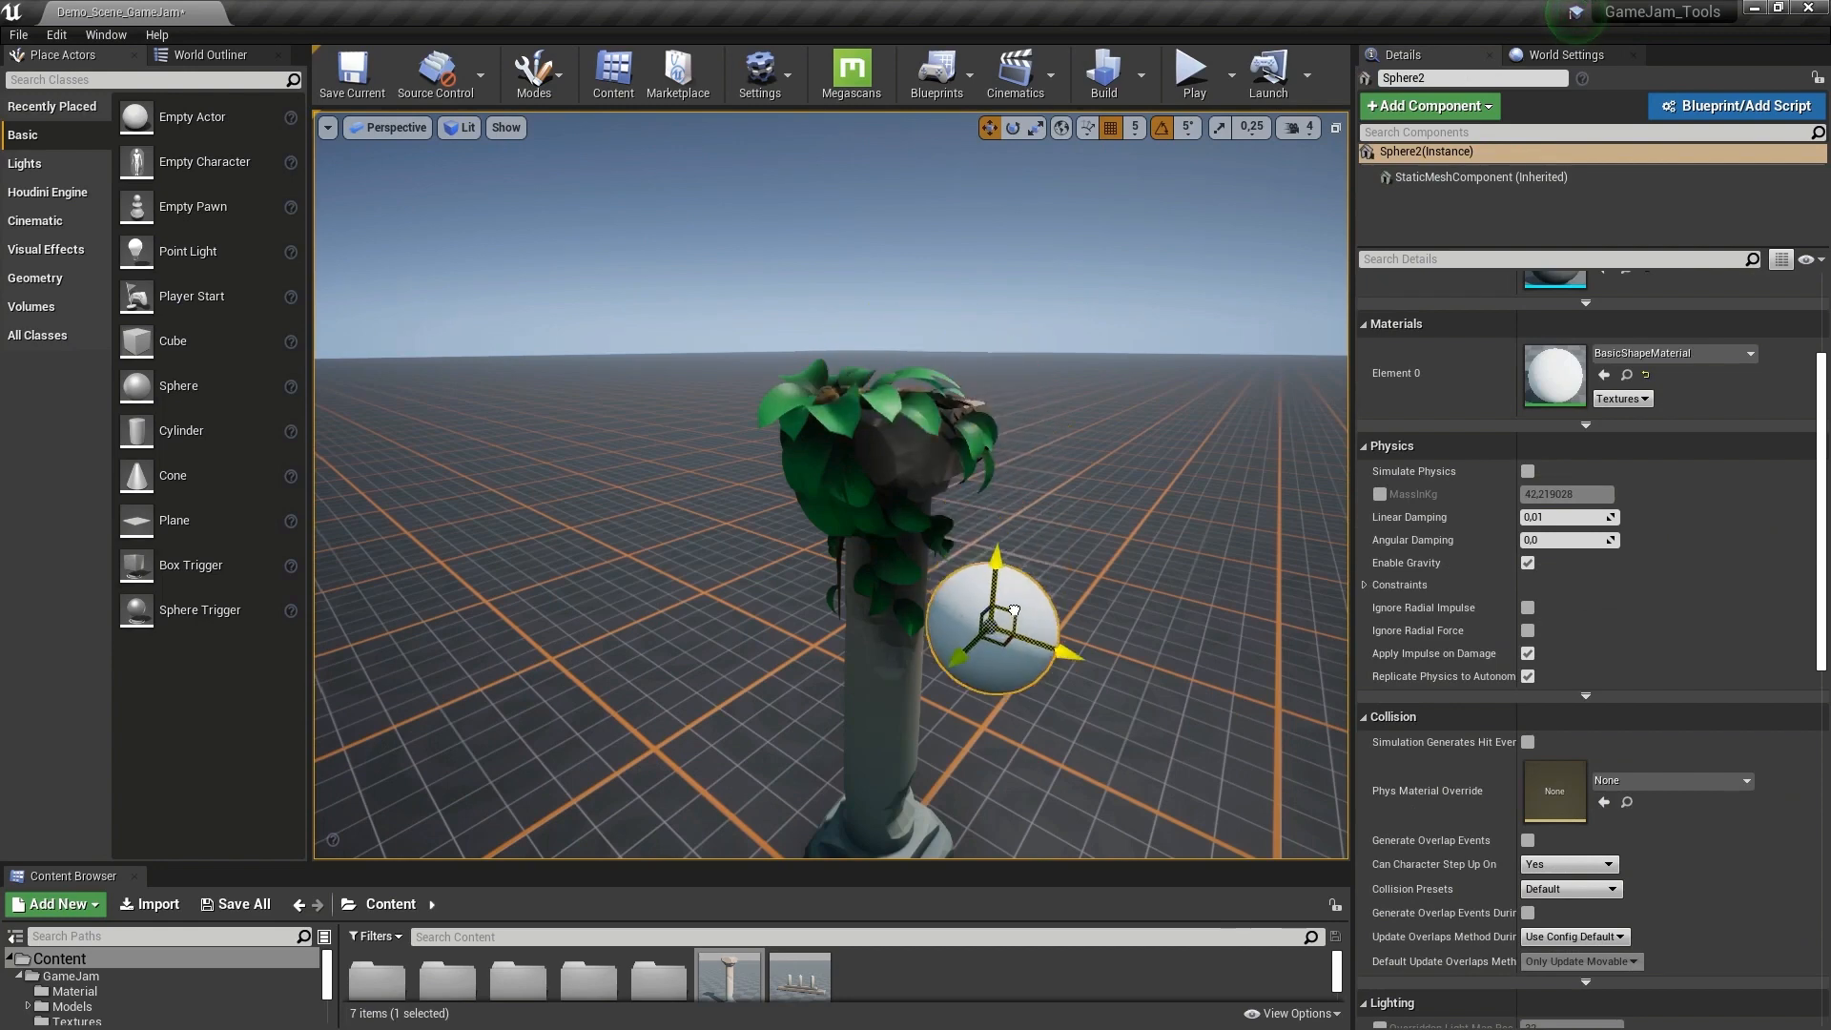